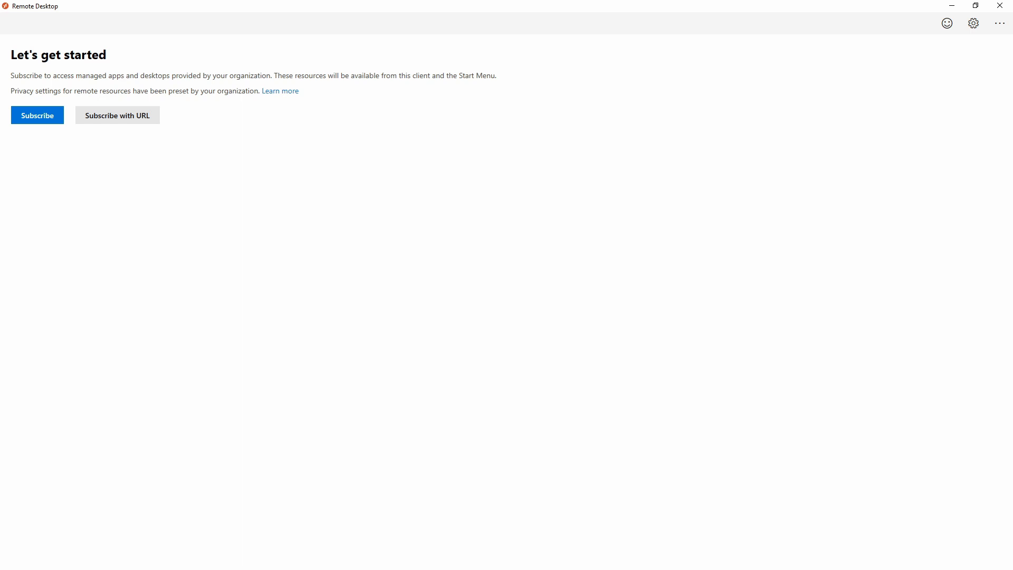
mouse_move(300, 483)
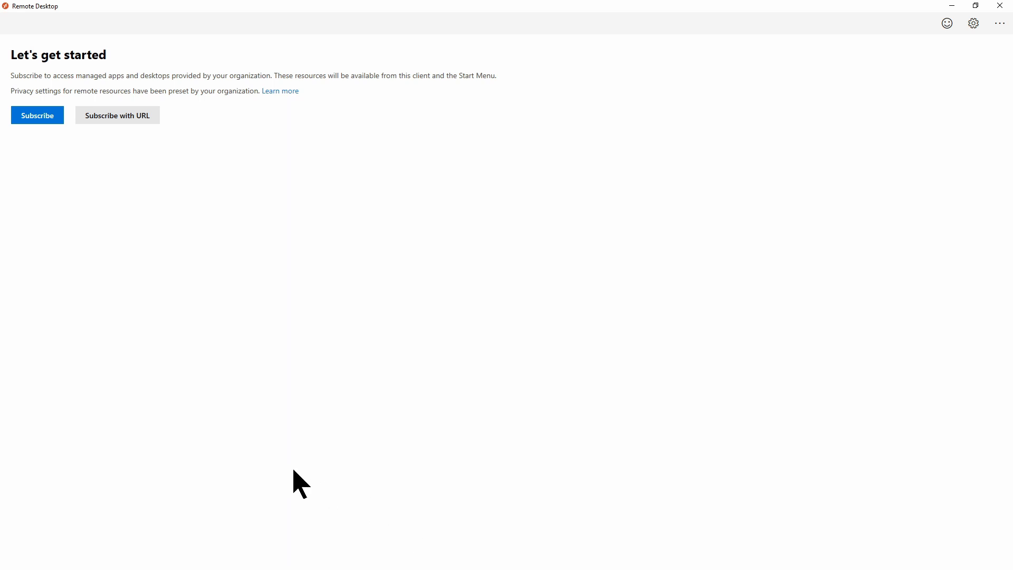
mouse_move(35, 157)
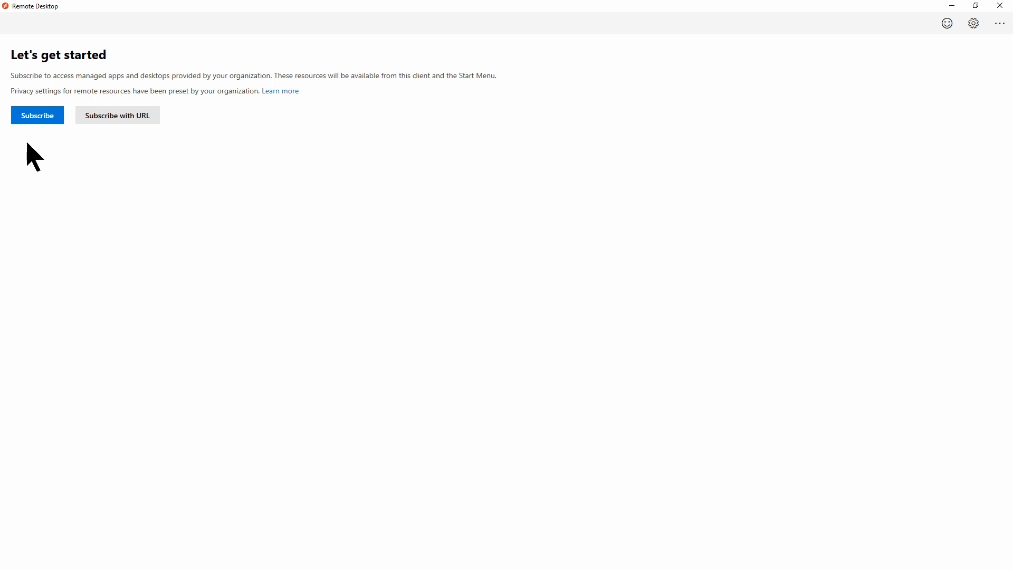
mouse_move(116, 154)
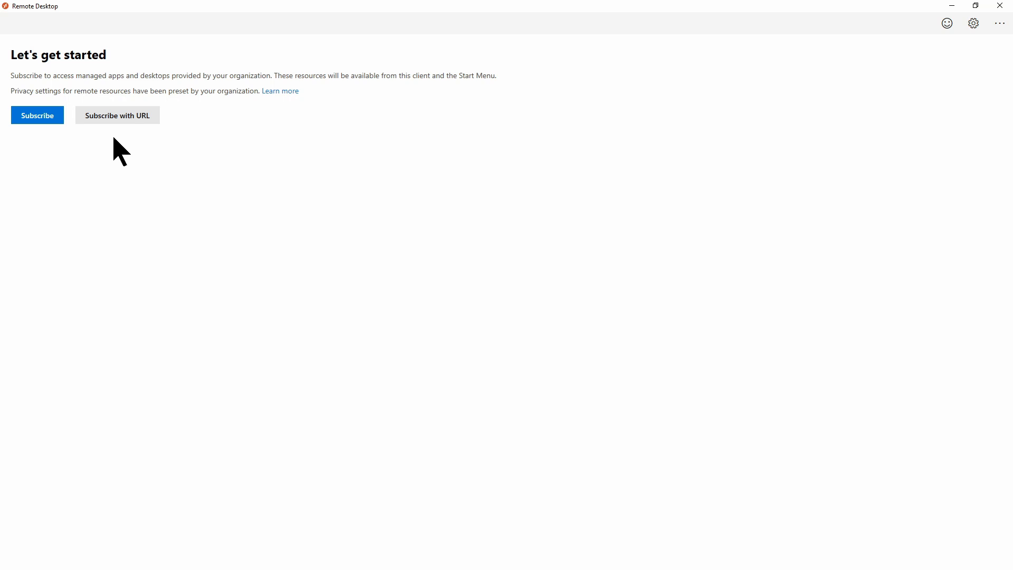
Bring up the Subscribe to a Workspace form in Remote Desktop.
left_click(117, 115)
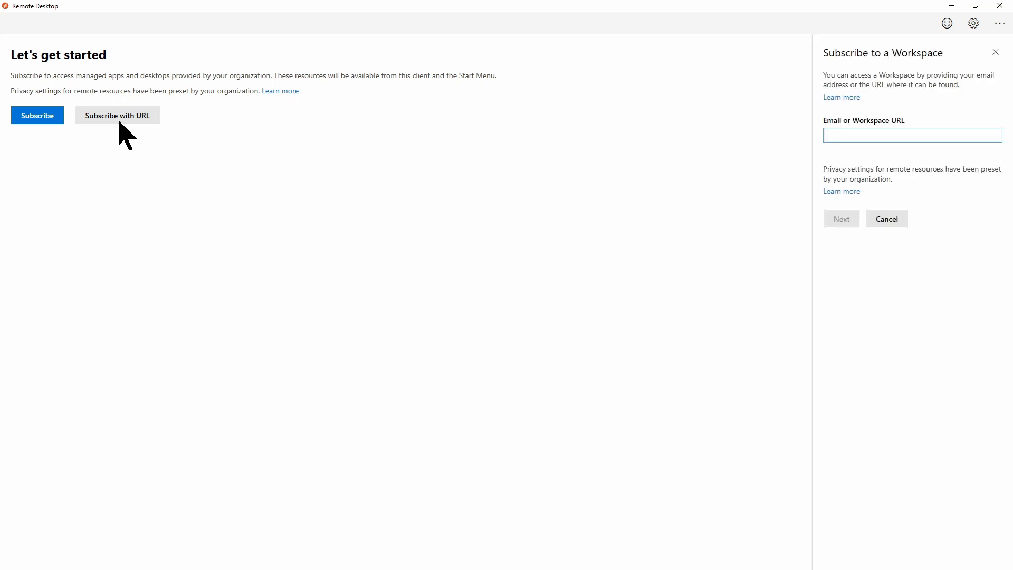
Enter 'test1' in the Email or Workspace URL box without subscribing.
left_click(912, 134)
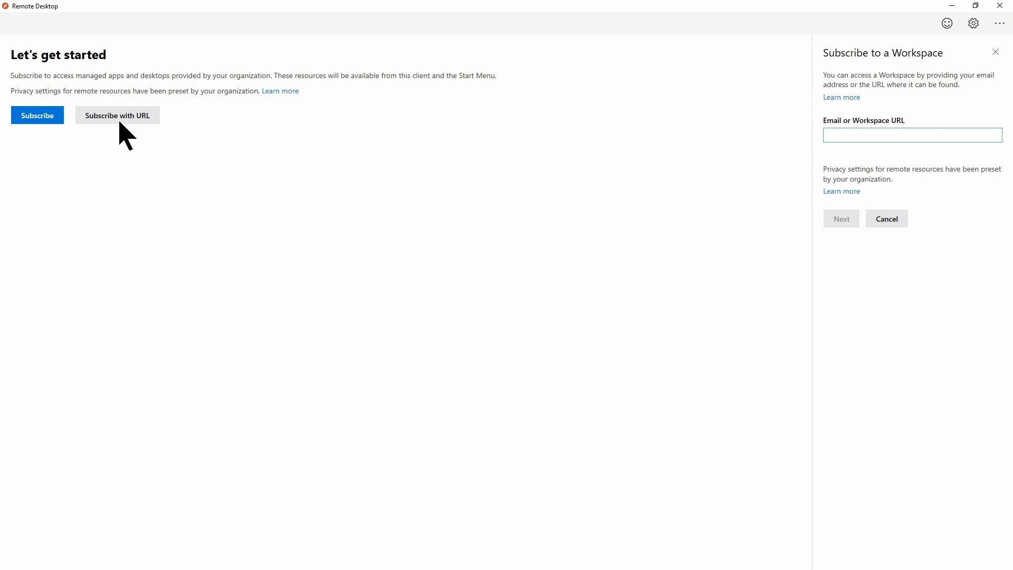
type("test1")
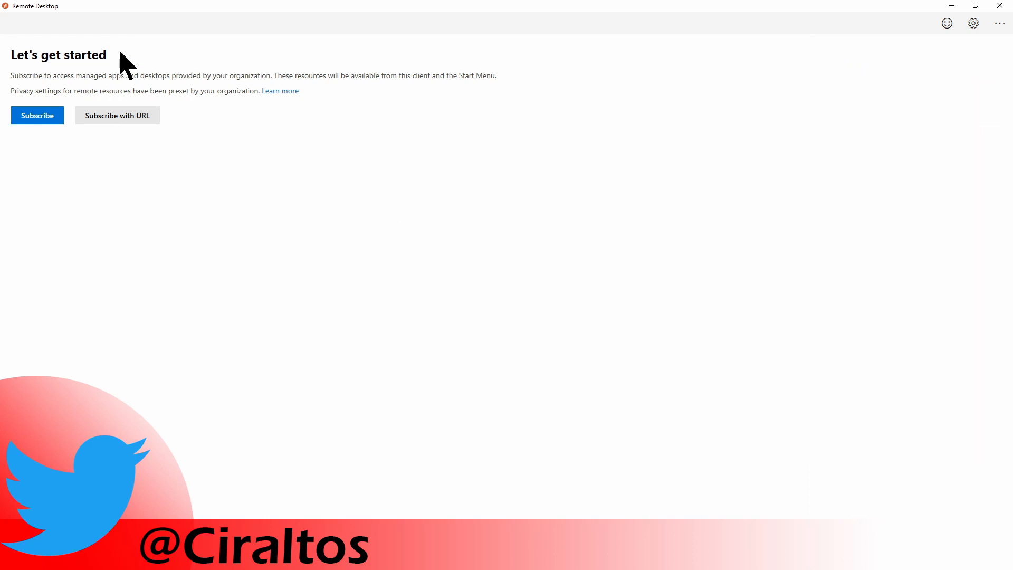
mouse_move(12, 19)
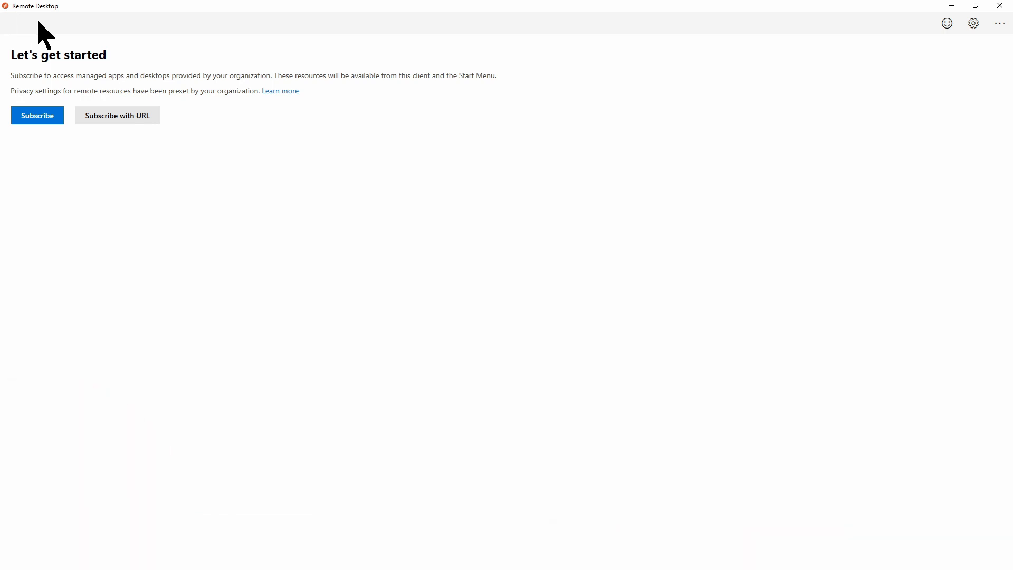
mouse_move(30, 25)
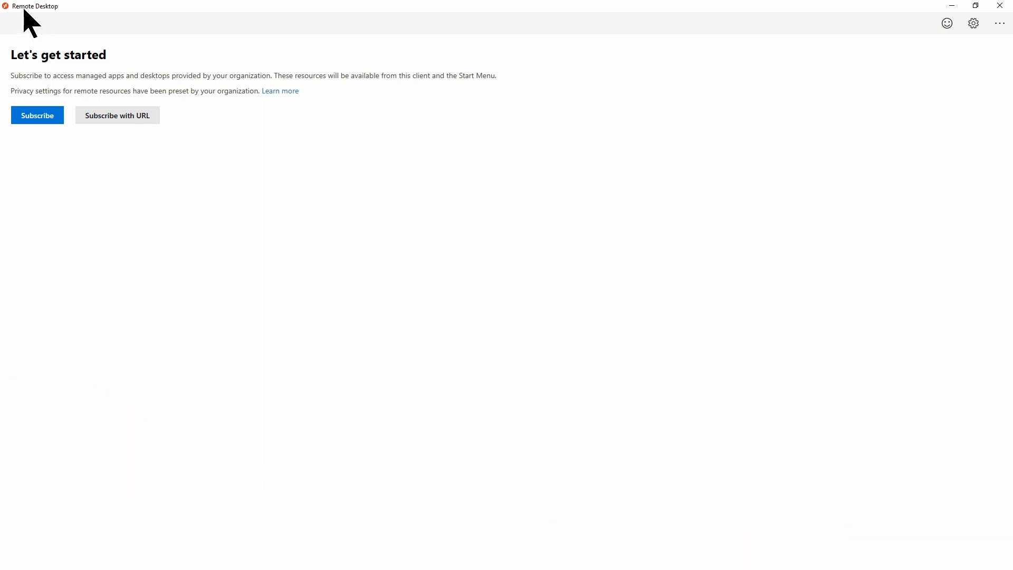
mouse_move(27, 36)
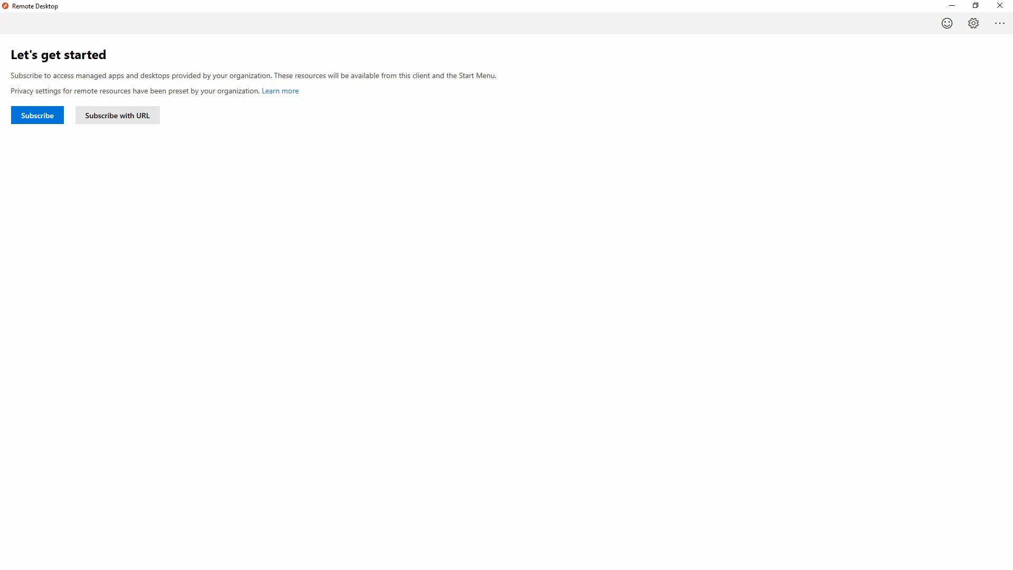
mouse_move(917, 478)
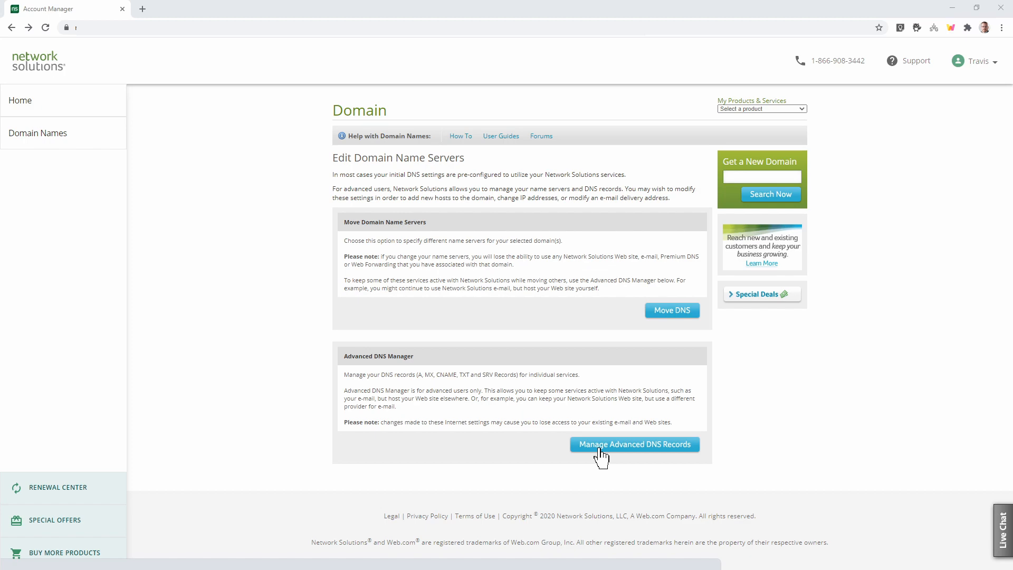
Reach the Add/Edit TXT Records form for ciraltos.net under advanced DNS records.
left_click(634, 444)
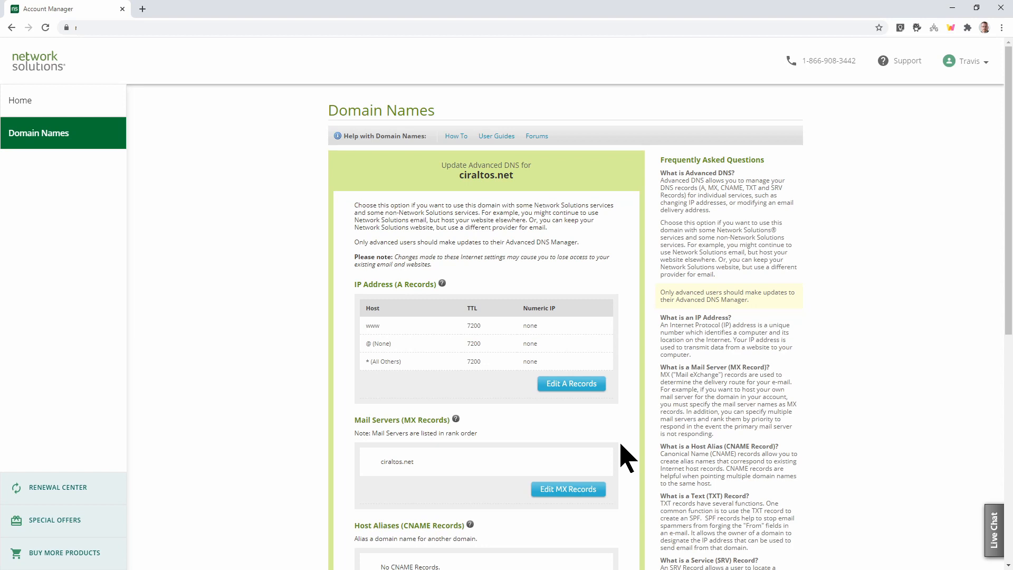
mouse_move(571, 465)
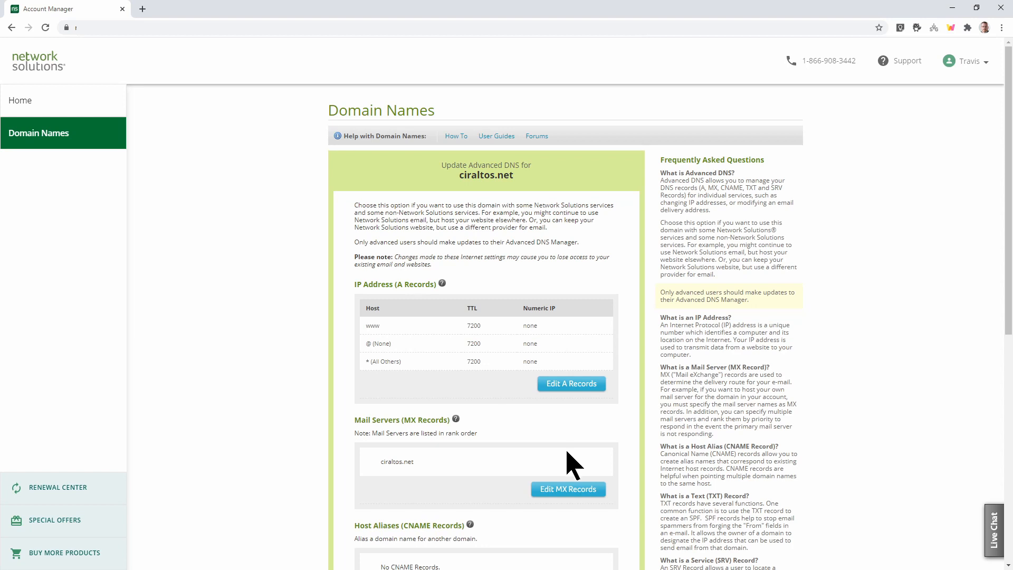
mouse_move(504, 201)
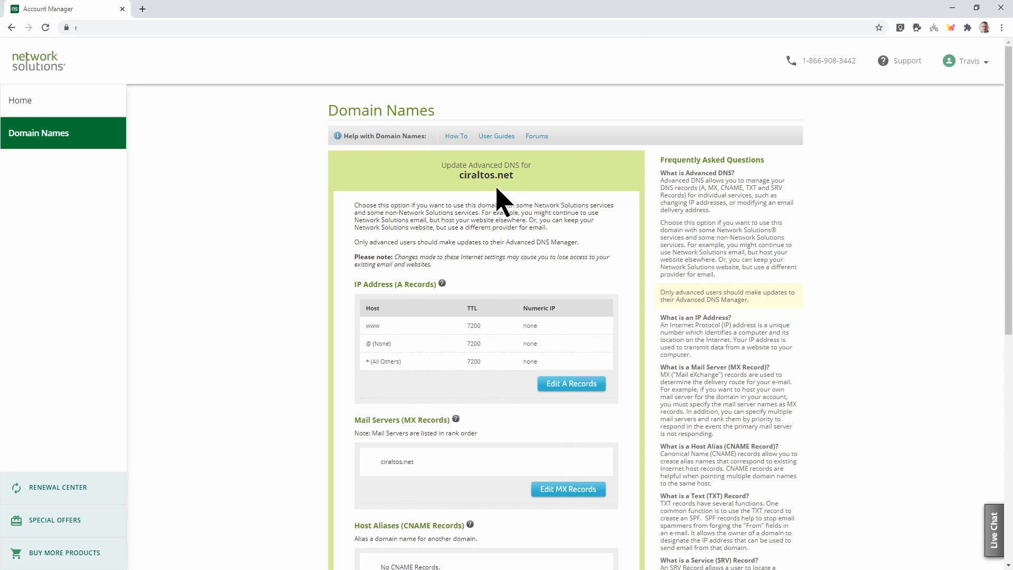
mouse_move(643, 320)
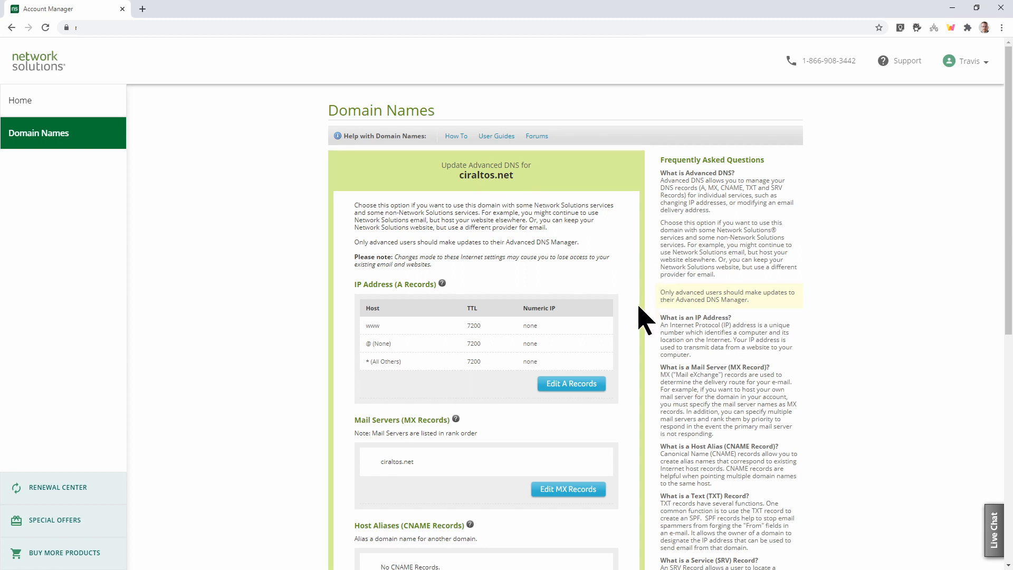
mouse_move(620, 258)
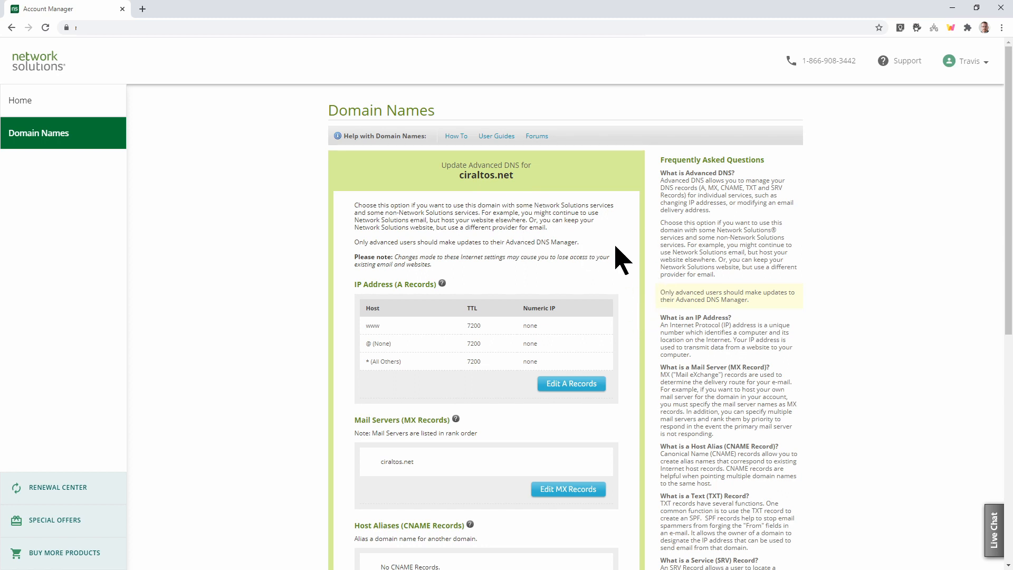
mouse_move(536, 207)
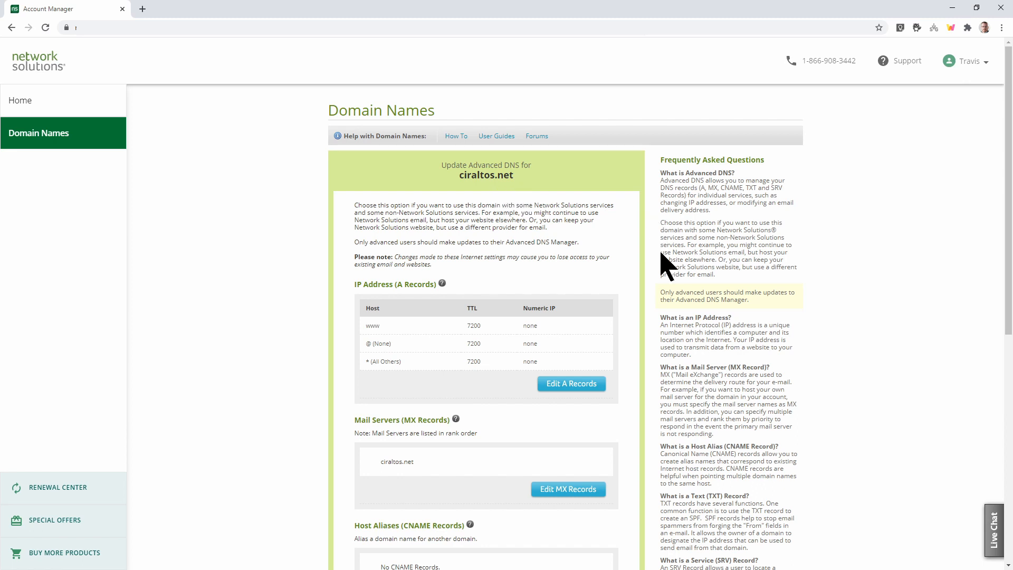
scroll("down", 3)
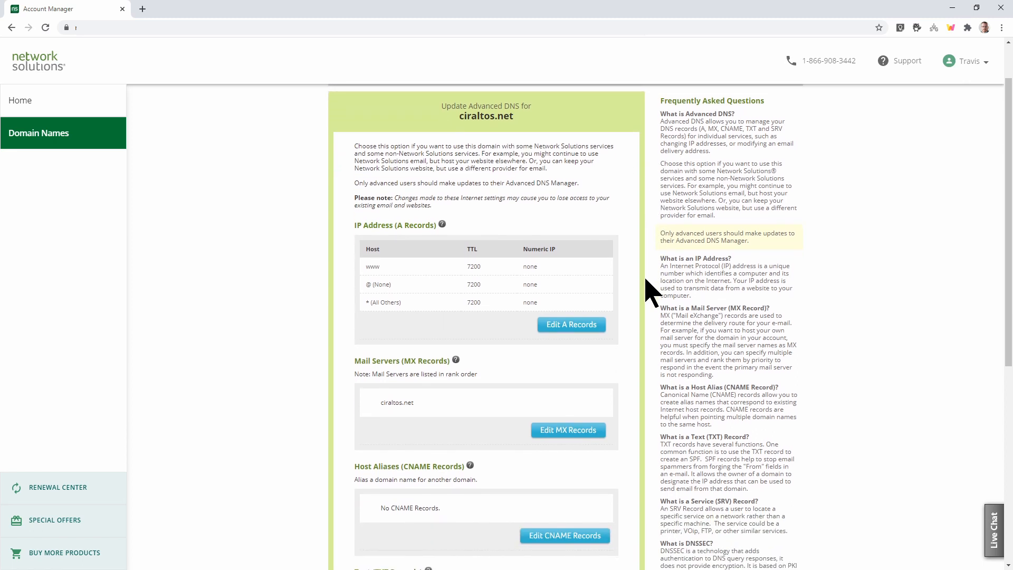
scroll("down", 3)
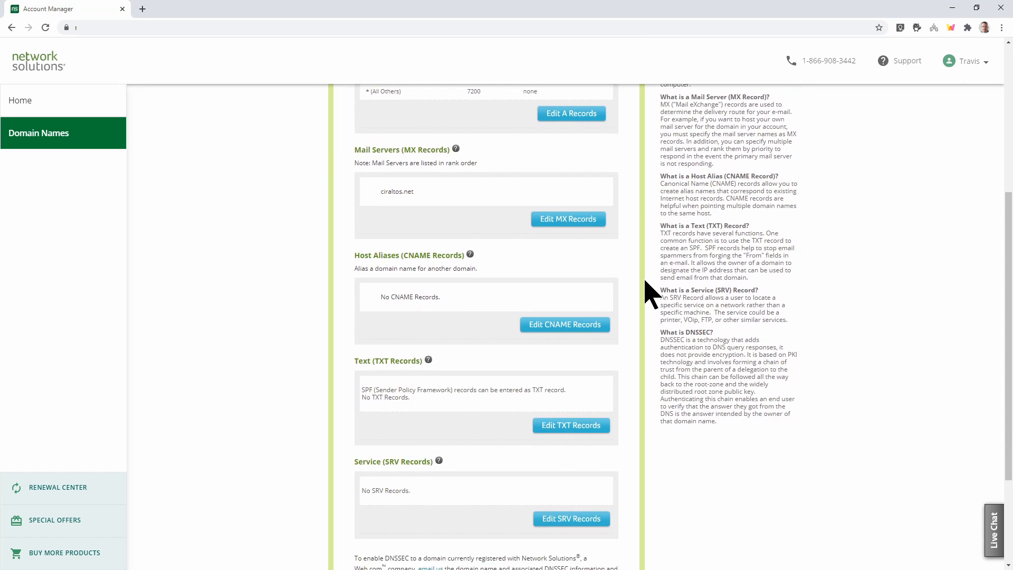
scroll("down", 3)
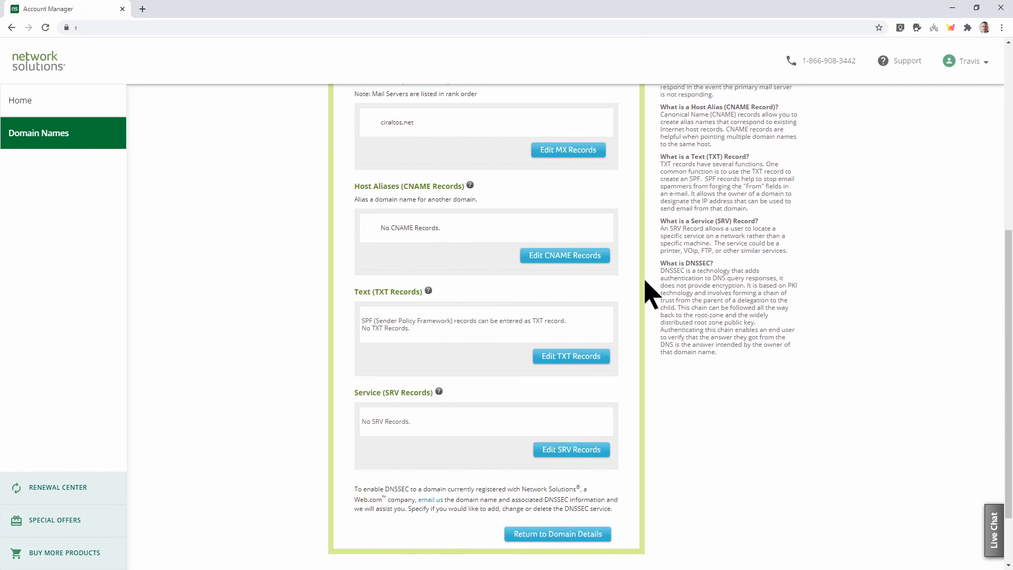
mouse_move(630, 346)
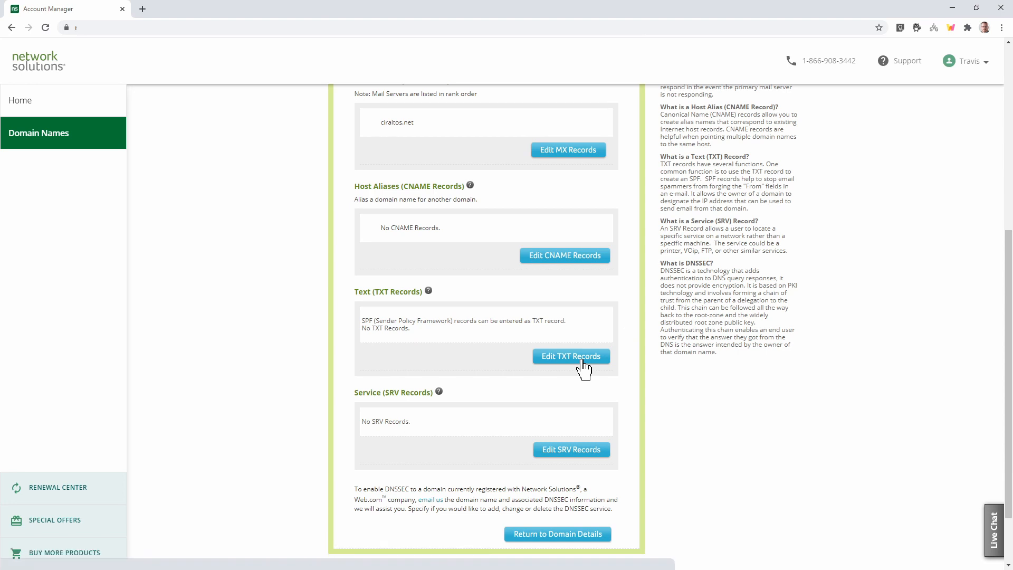
left_click(571, 356)
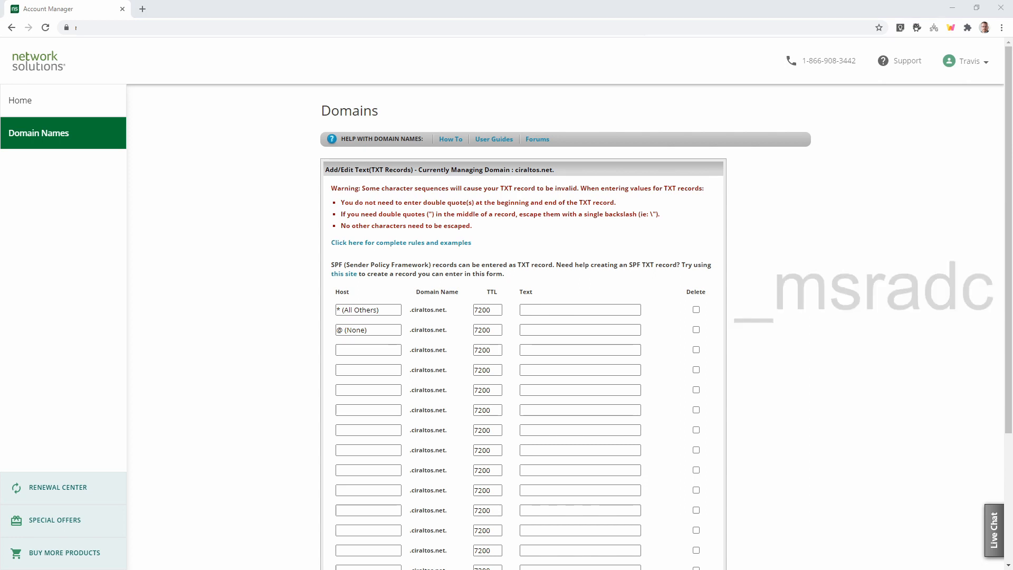
Enter host _msradc with TTL 300 and the rdweb.wvd.microsoft.com feed URL as text.
type("_msradc")
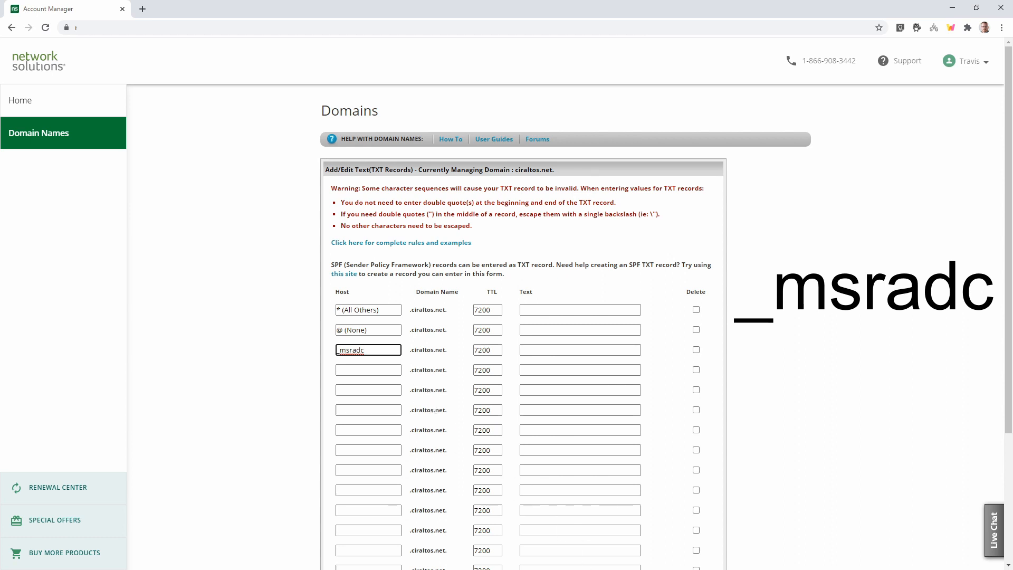
left_click(488, 350)
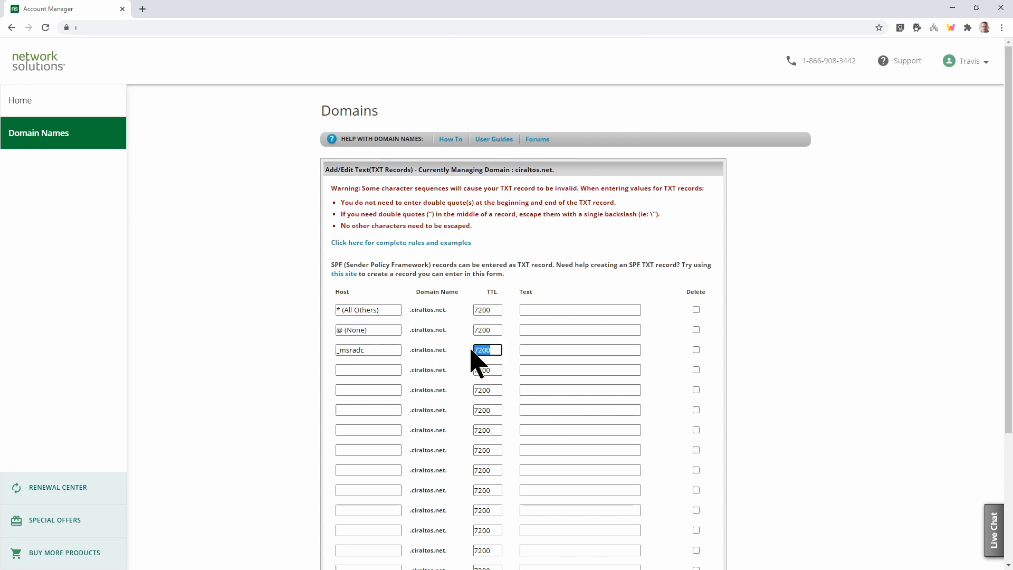
type("300")
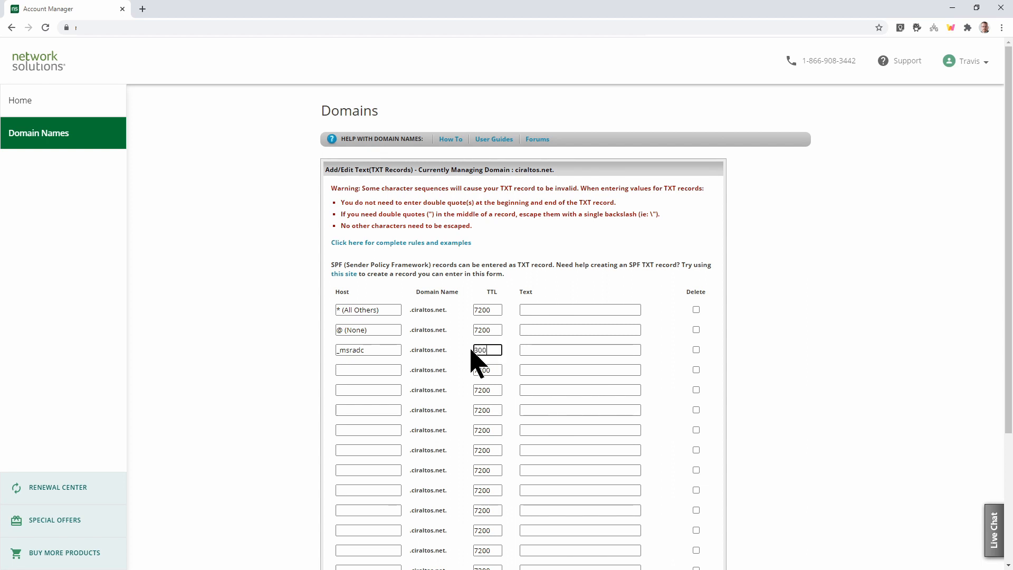
left_click(579, 349)
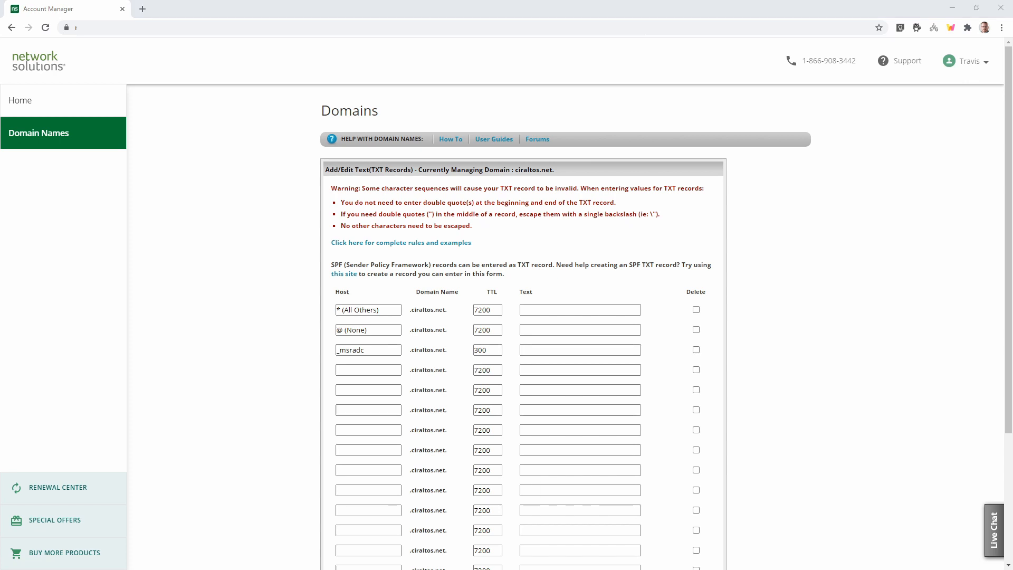
left_click(579, 349)
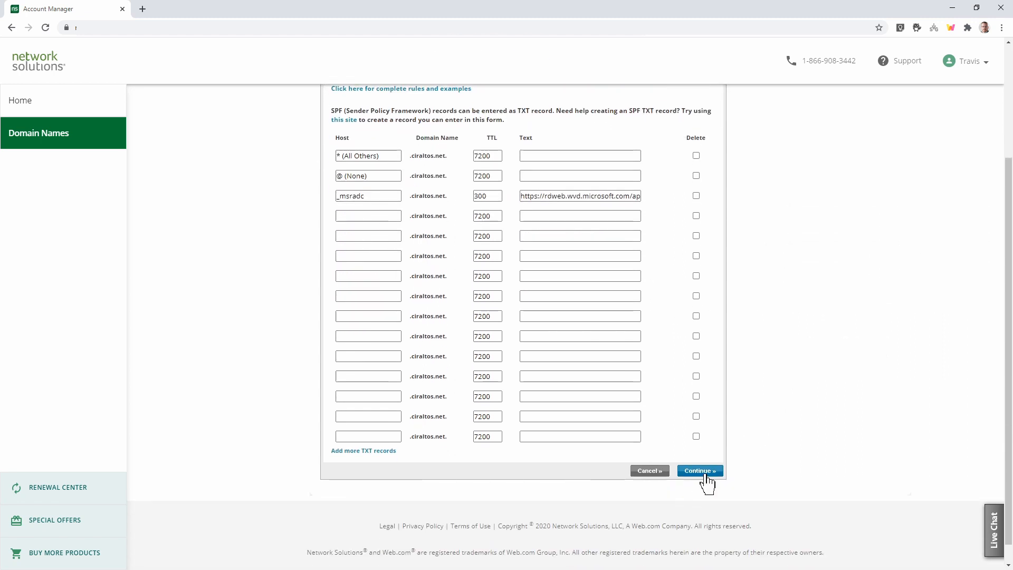
After 300 is rejected on submit, replace the _msradc TTL with 3600.
left_click(698, 471)
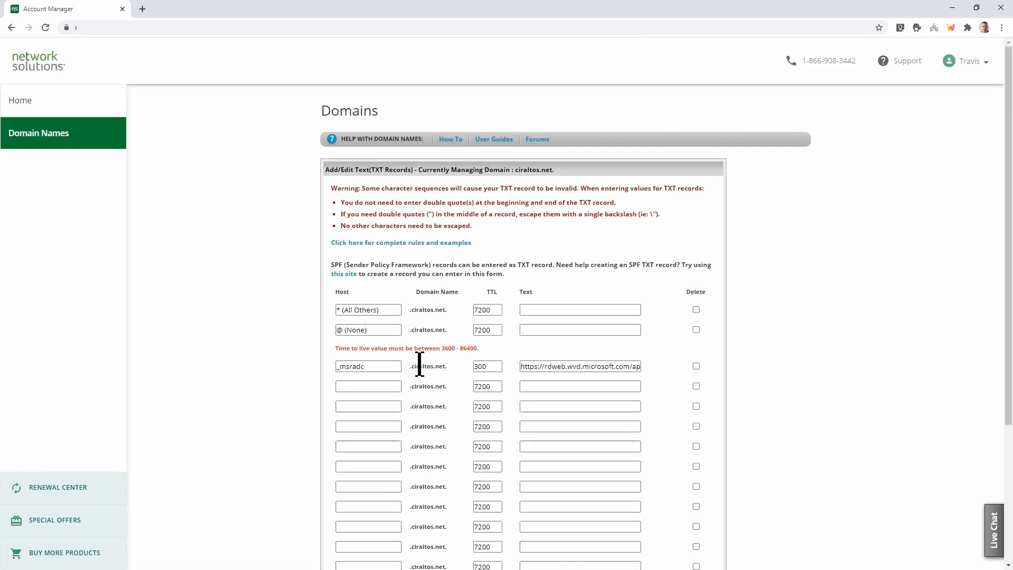
mouse_move(451, 367)
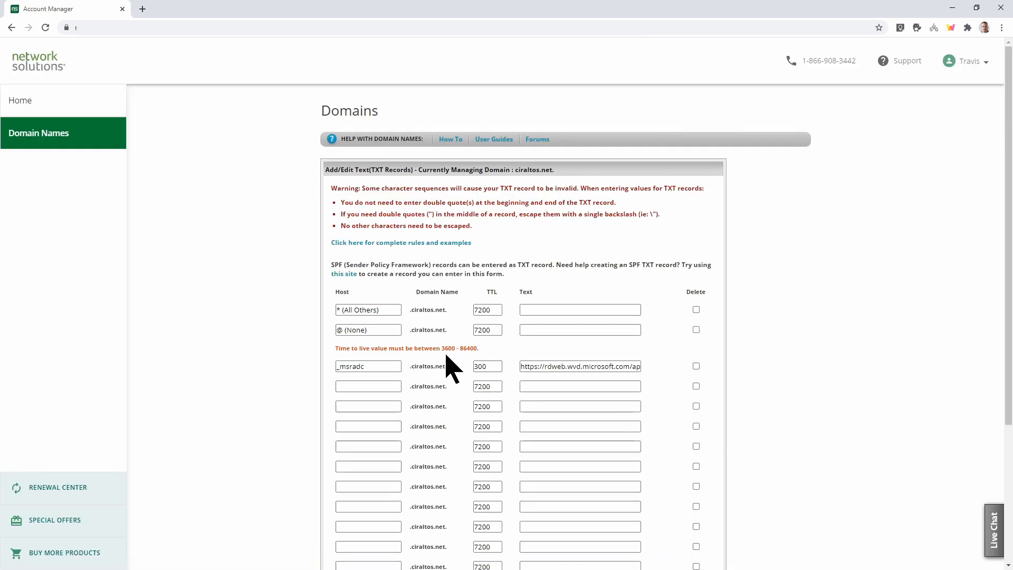
triple_click(487, 366)
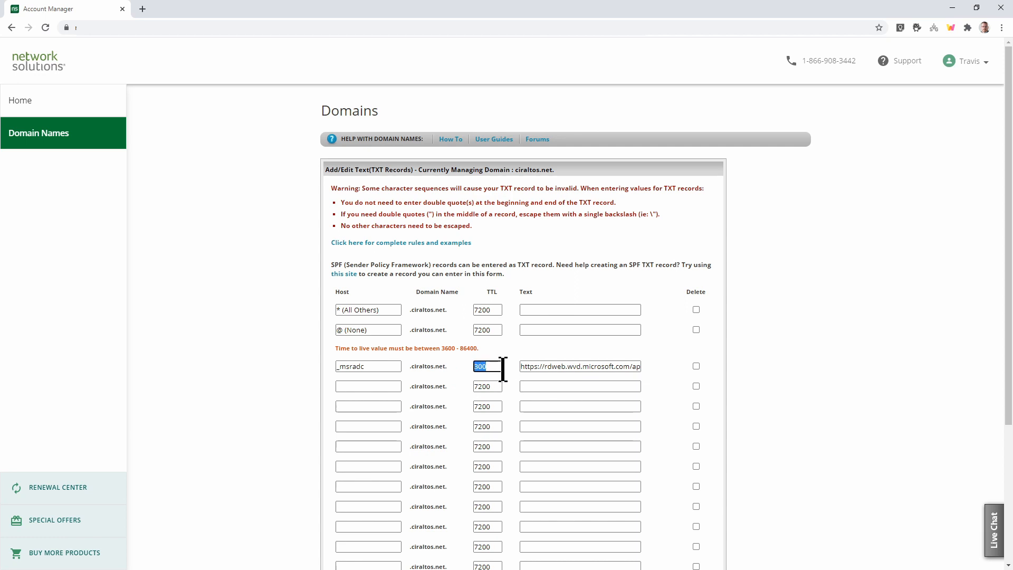
mouse_move(511, 381)
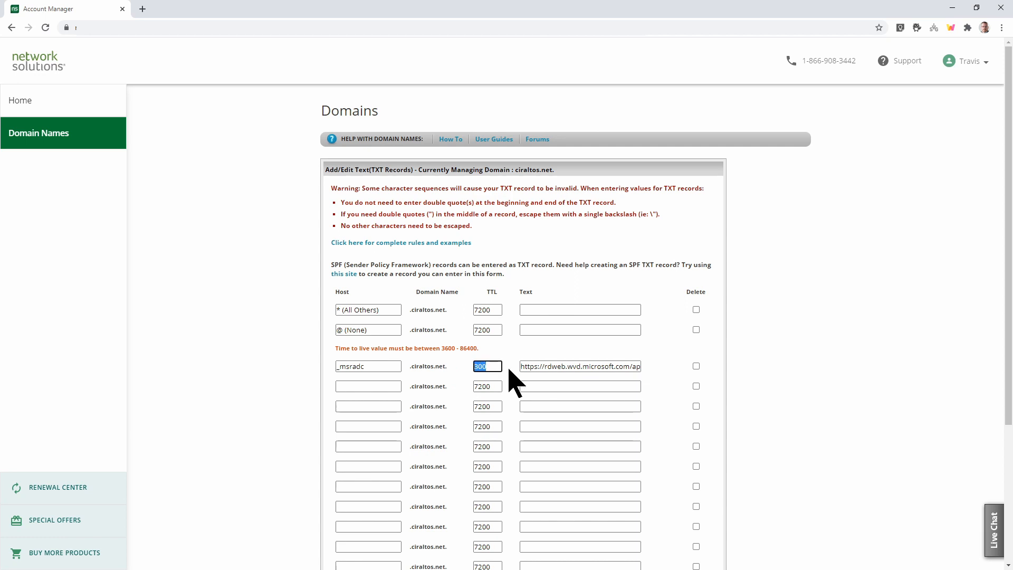
type("36")
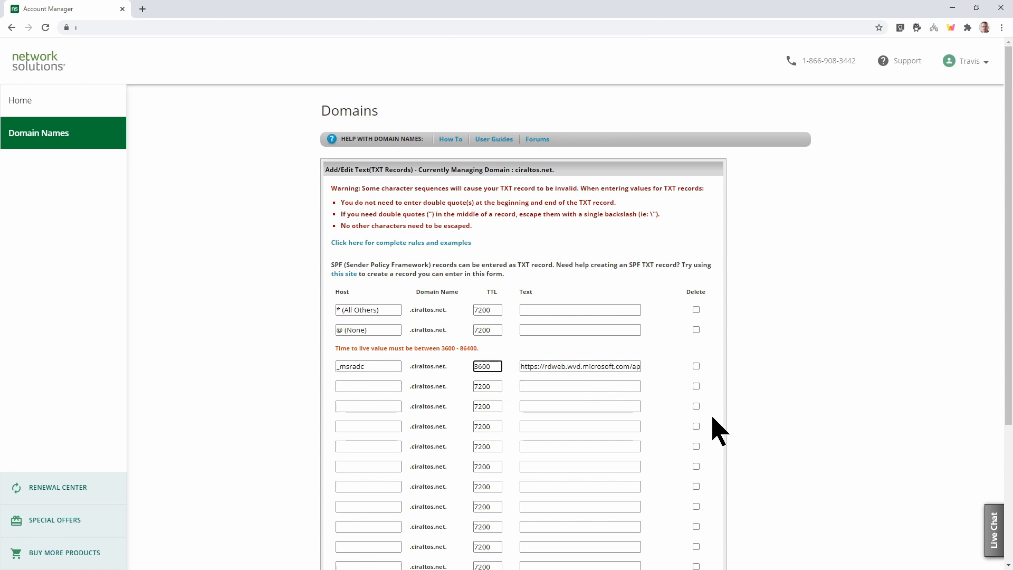
scroll("down", 3)
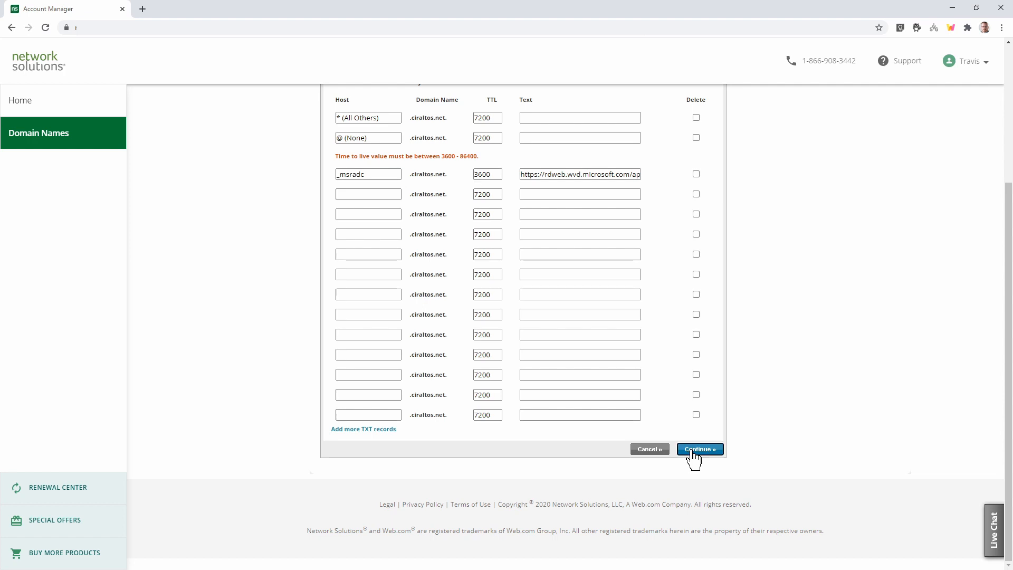
Submit the corrected _msradc TXT record and save the DNS changes.
left_click(699, 449)
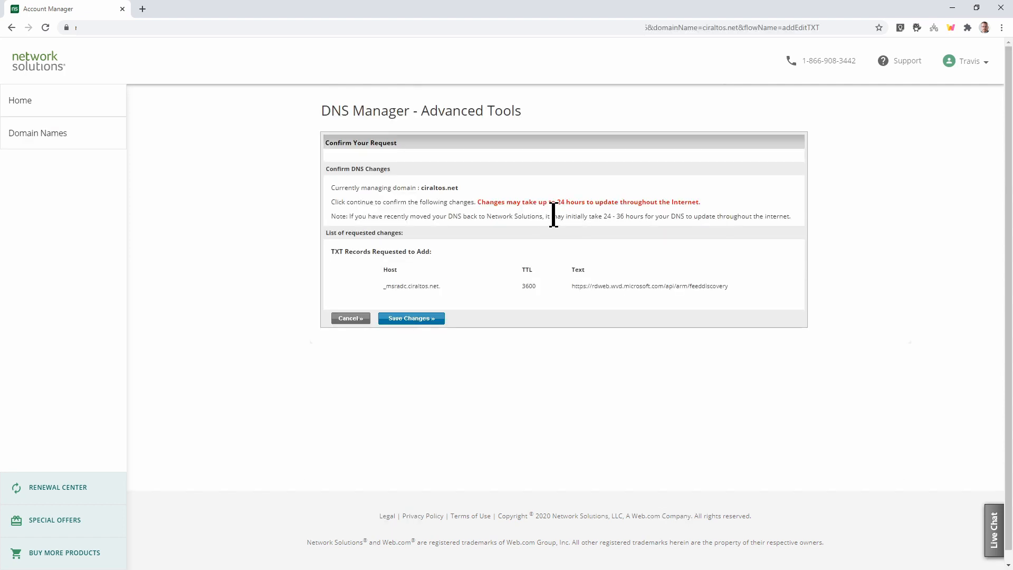
mouse_move(433, 294)
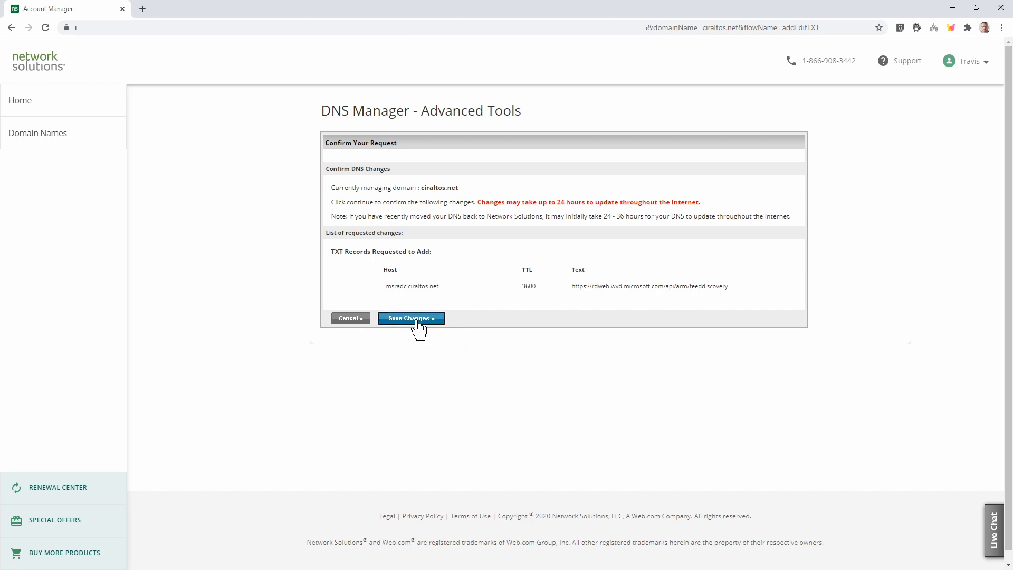
left_click(411, 318)
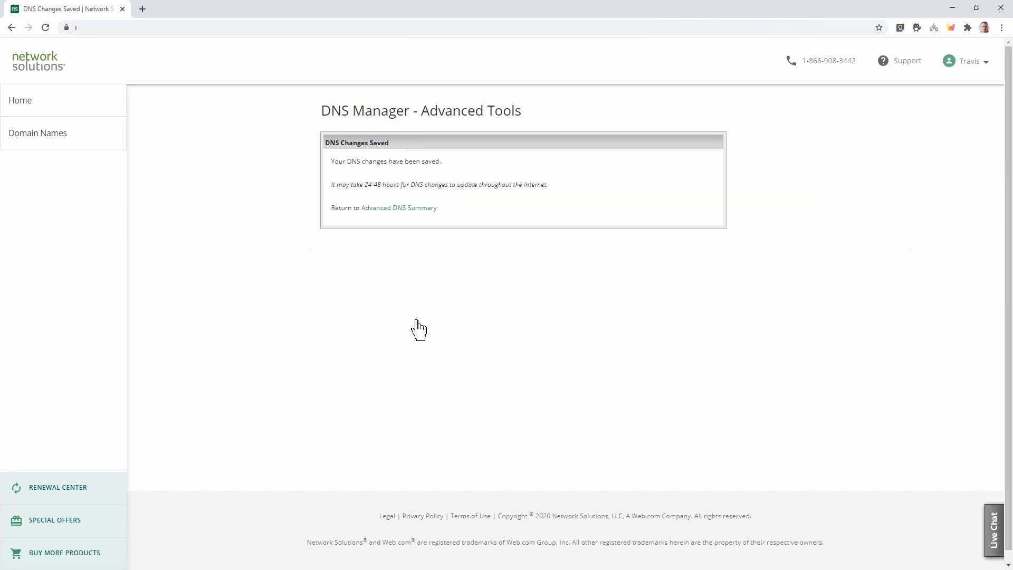
mouse_move(672, 259)
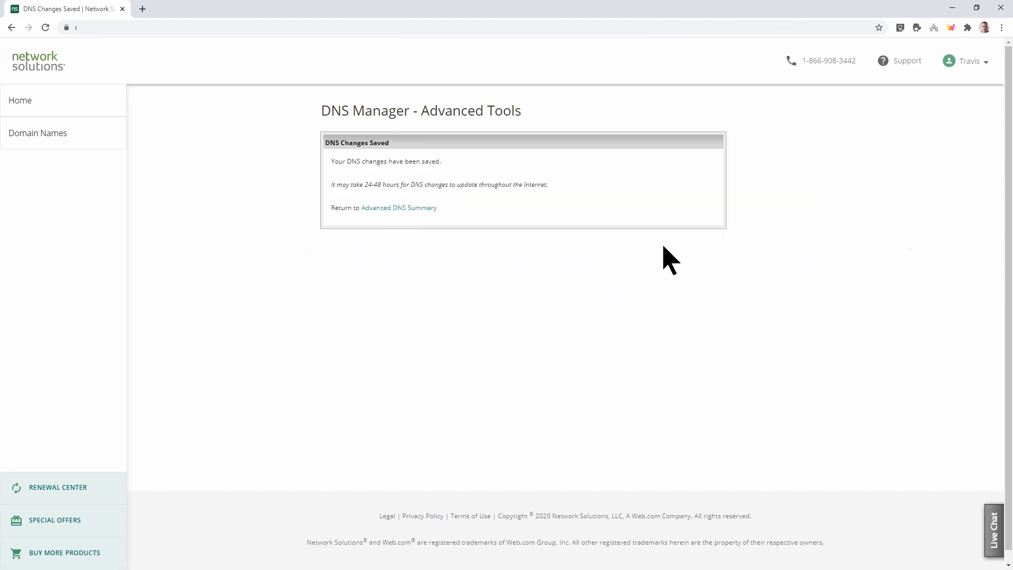
mouse_move(571, 223)
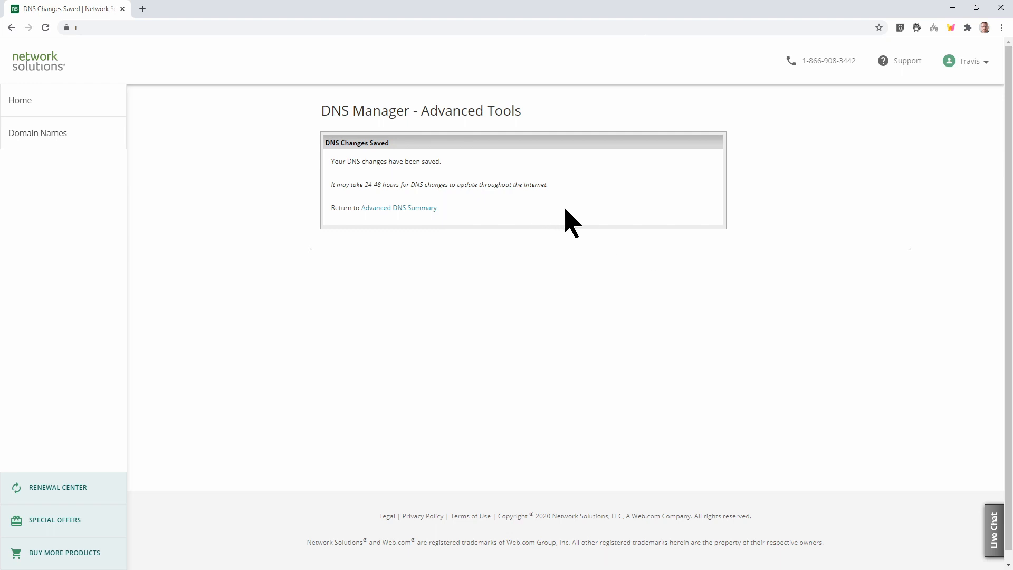
mouse_move(553, 223)
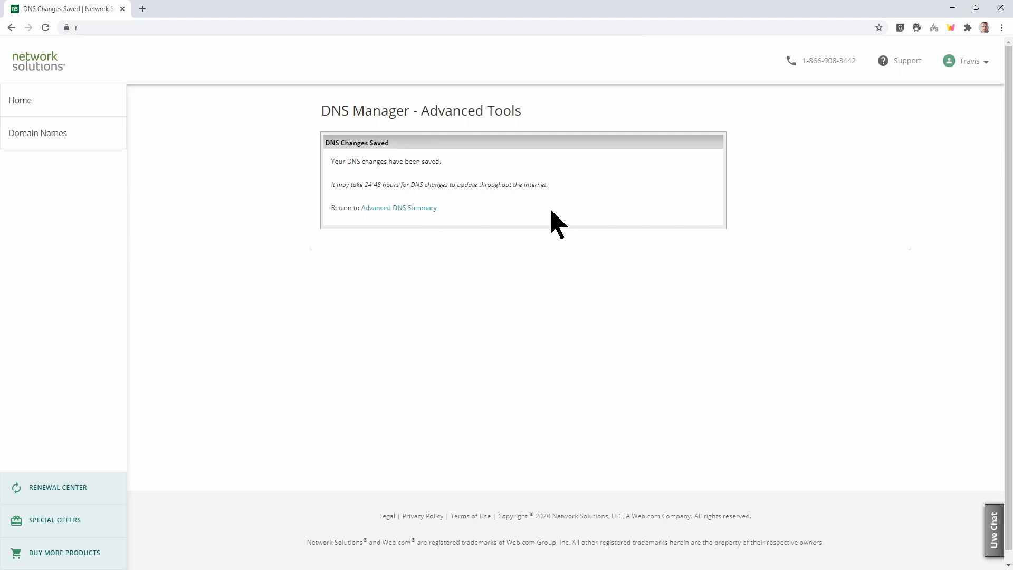
mouse_move(464, 223)
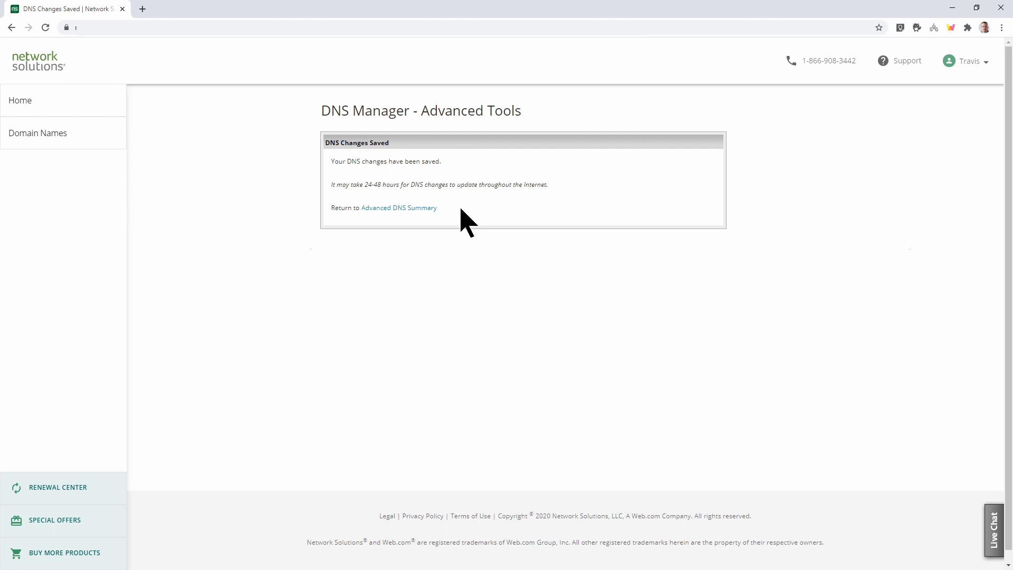
mouse_move(471, 265)
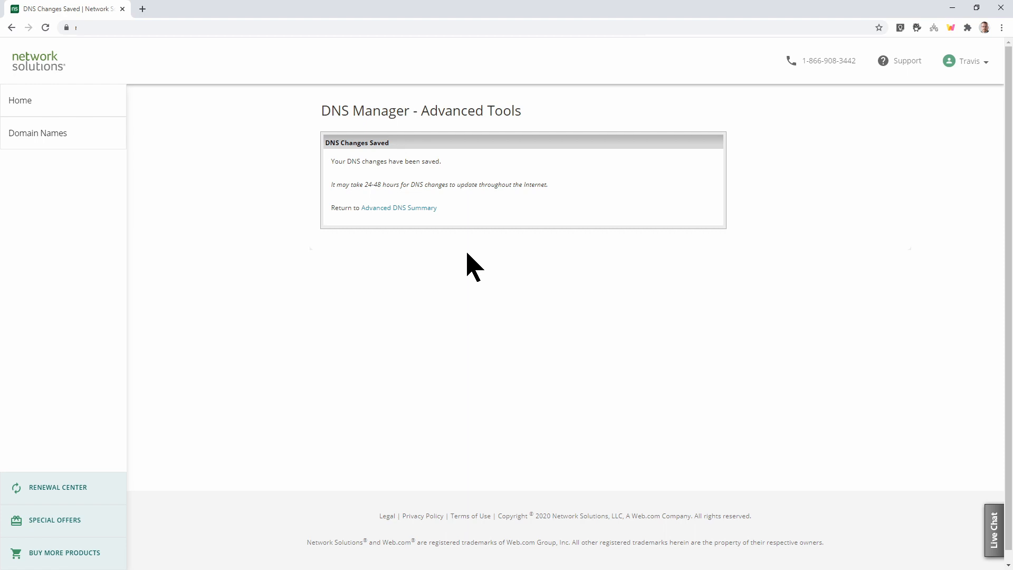
mouse_move(737, 268)
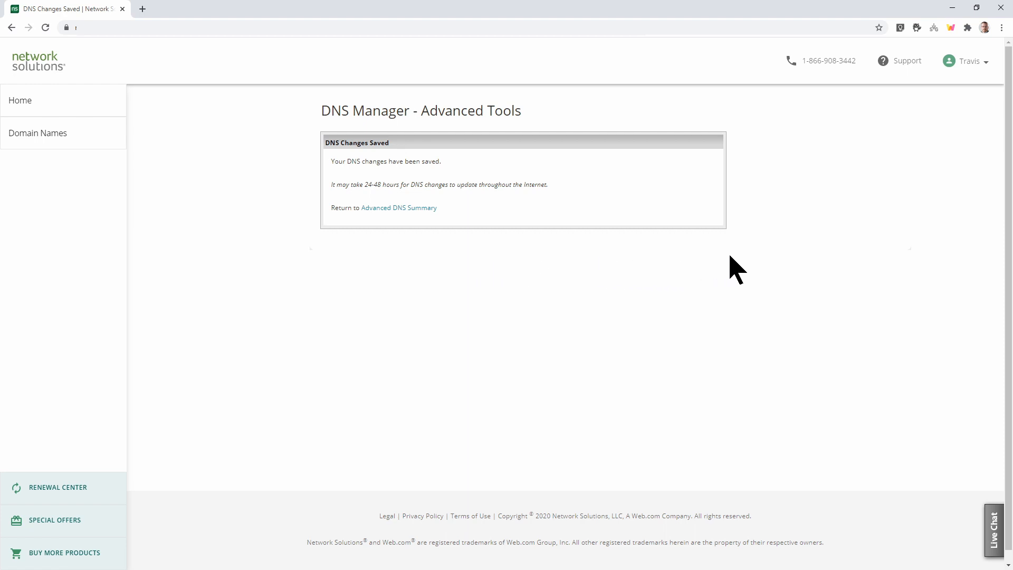
mouse_move(894, 186)
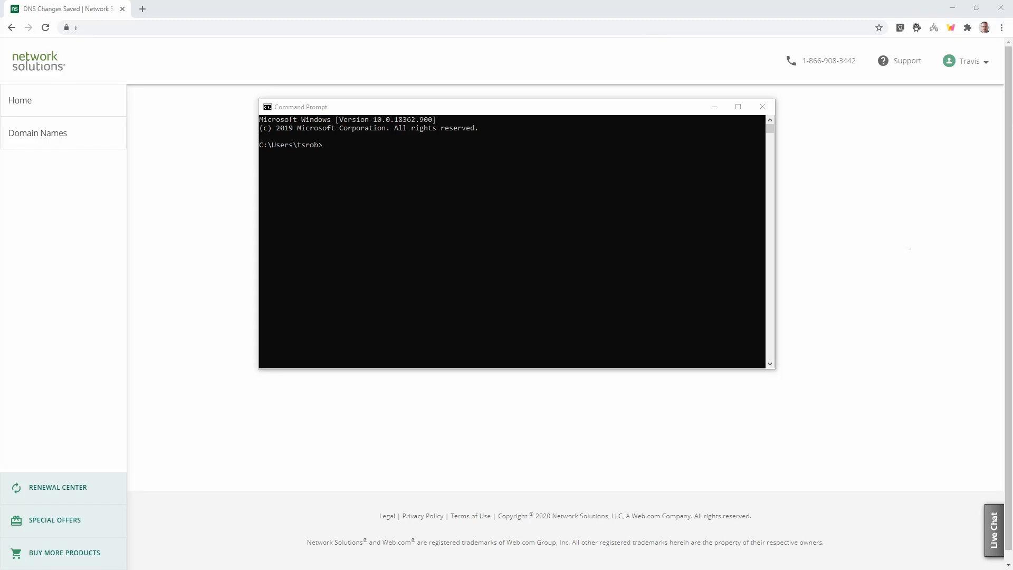
Run nslookup -type=txt _msradc.ciraltos.net to query the new TXT record.
type("nslookup -type=txt _msradc.ciraltos.net")
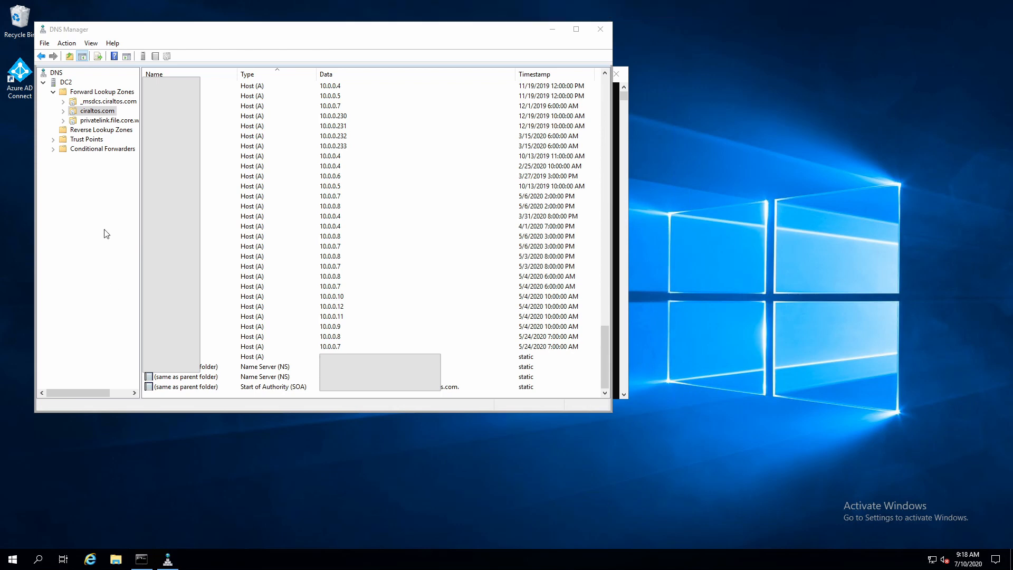
Create a Text (TXT) record _msradc in the ciraltos.com zone with the feed discovery URL.
right_click(89, 111)
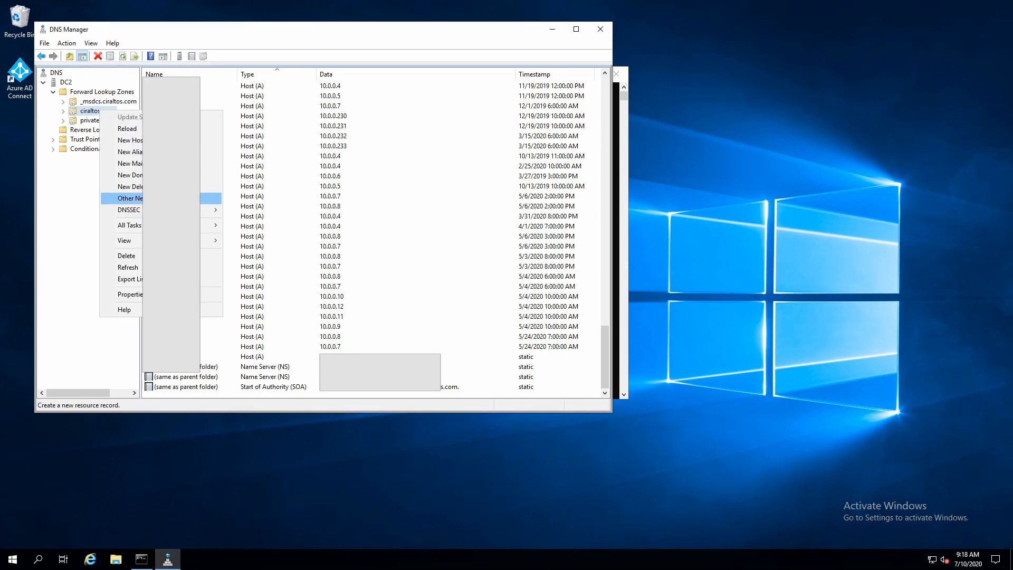
left_click(128, 198)
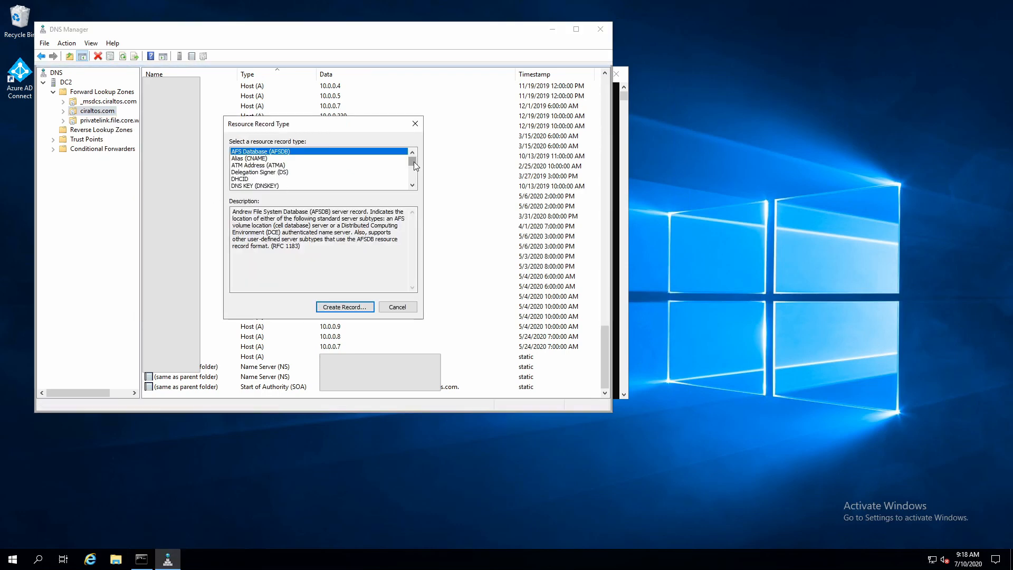
scroll("down", 3)
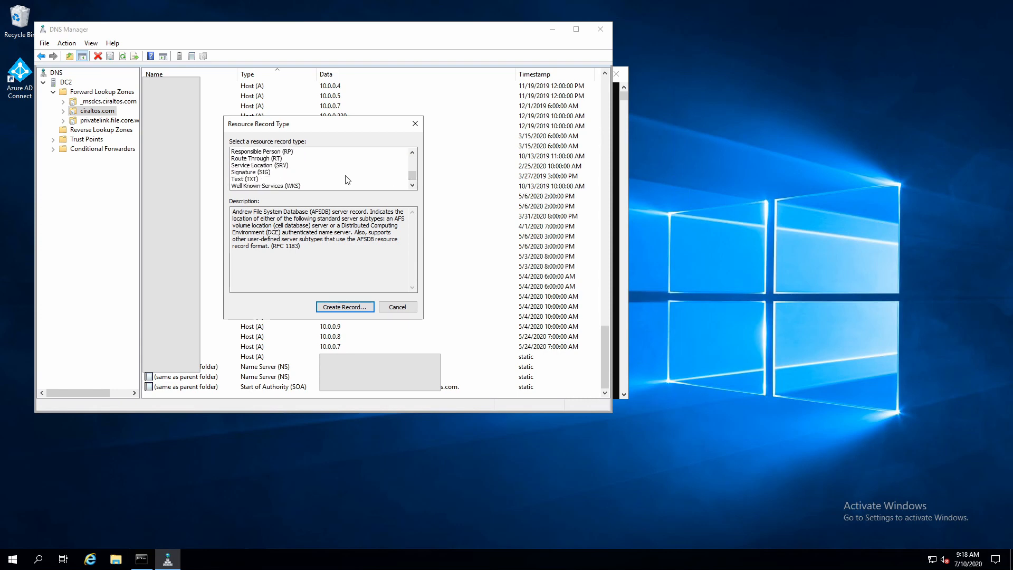
left_click(344, 306)
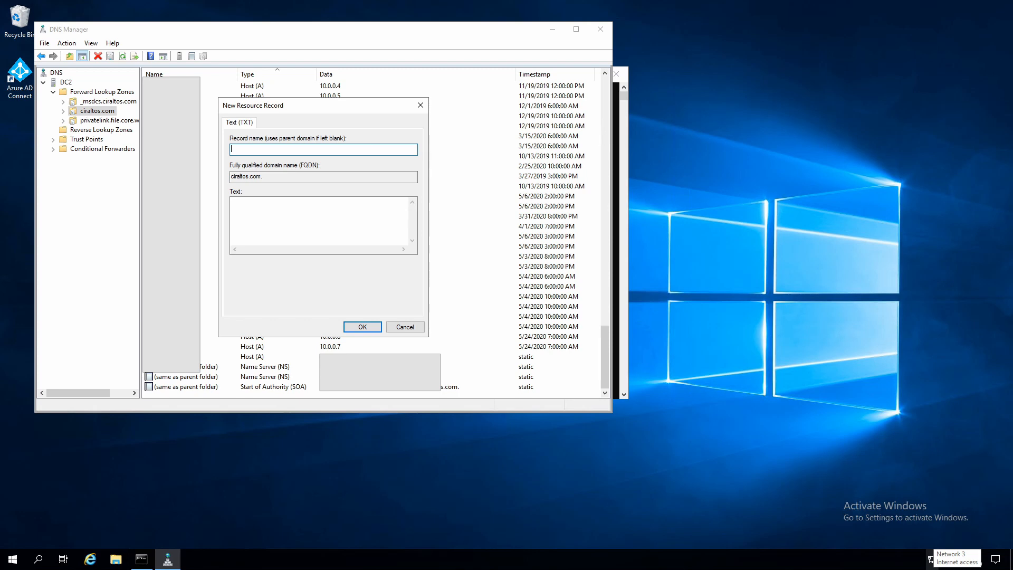
type("_msradc")
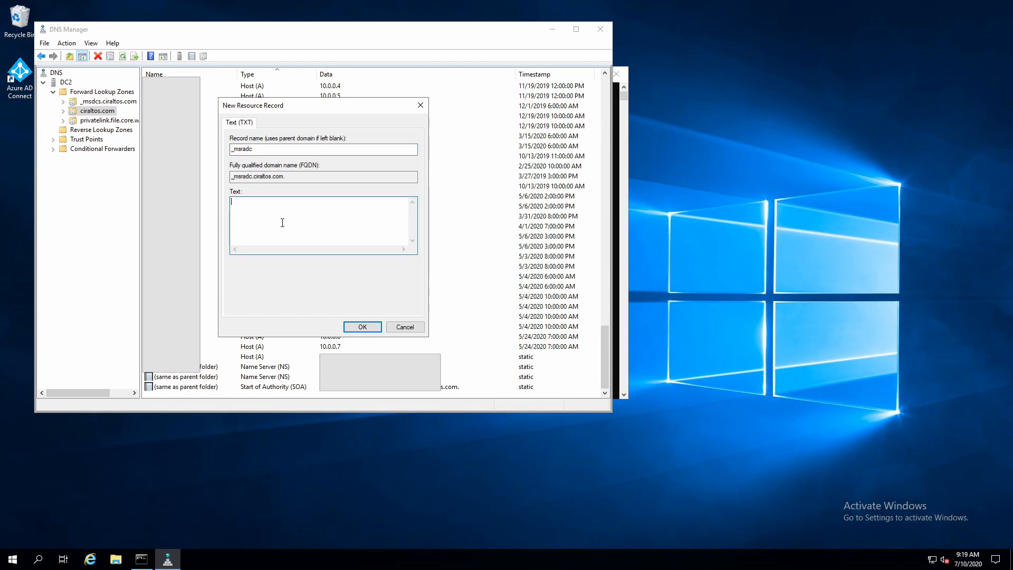
left_click(362, 326)
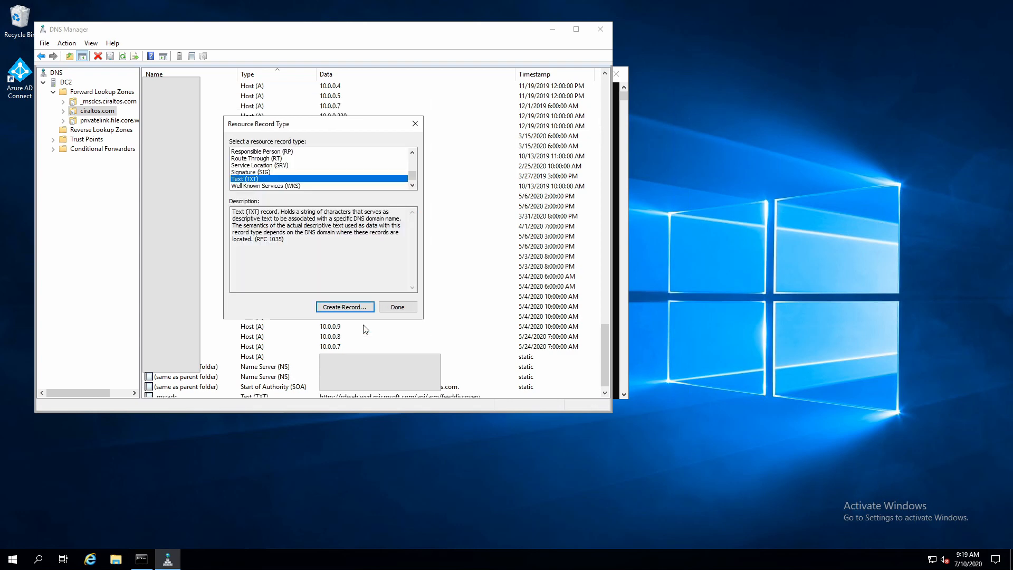
left_click(397, 306)
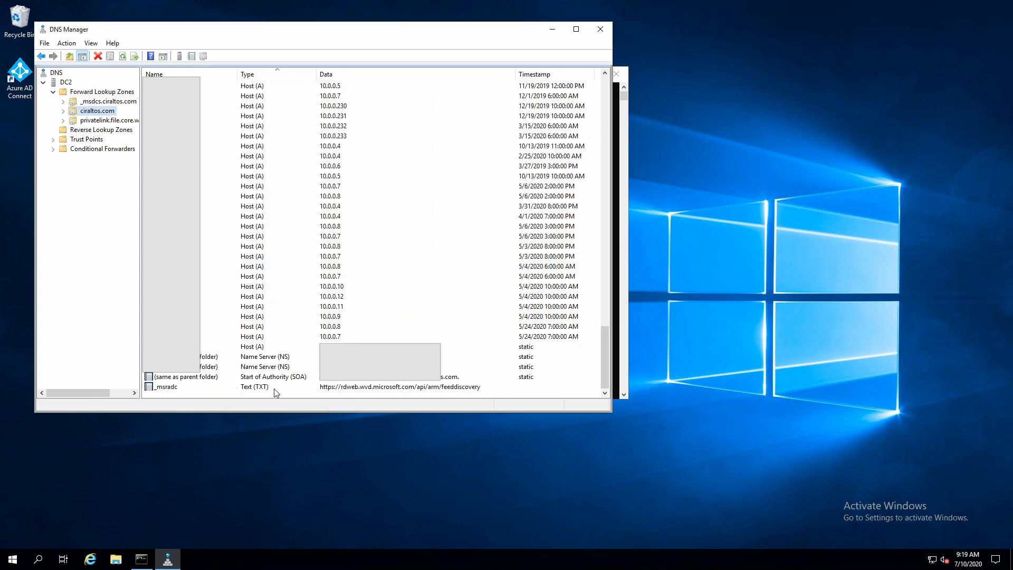
mouse_move(323, 392)
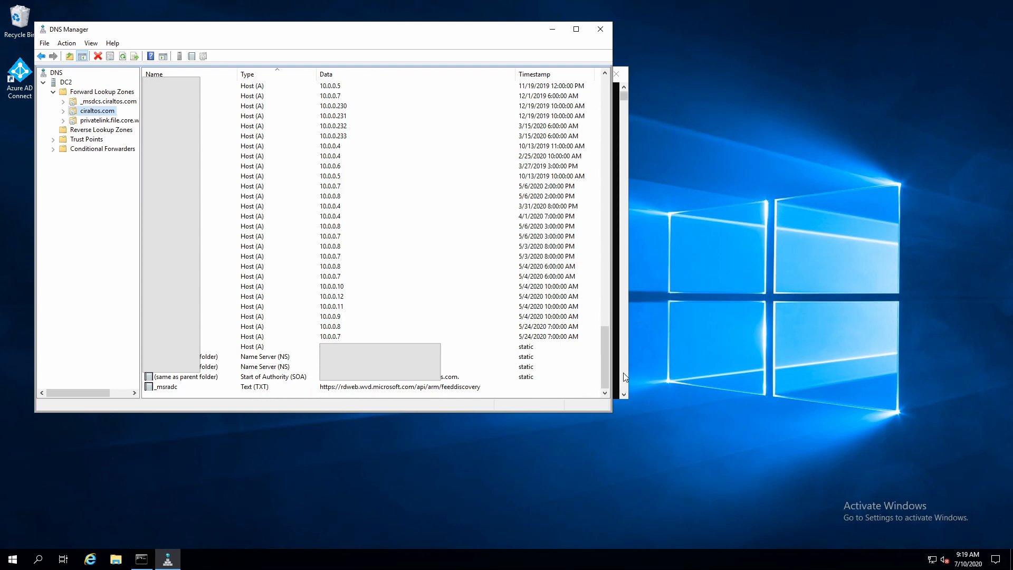
Run nslookup -type=txt _msradc.ciraltos.com and confirm it returns the feed discovery URL.
left_click(141, 560)
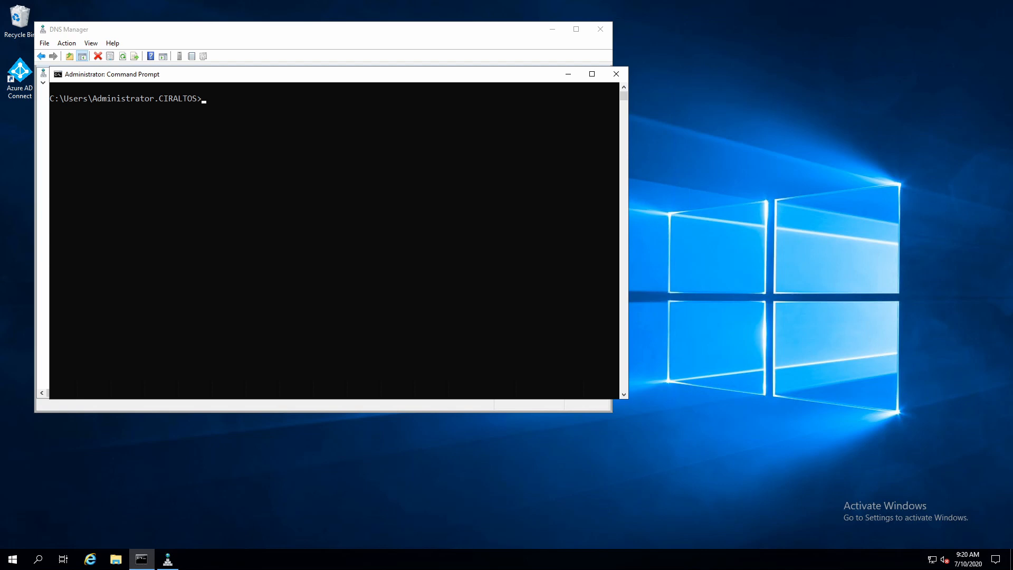
type("nslookup -type=txt _msradc.ciraltos.com")
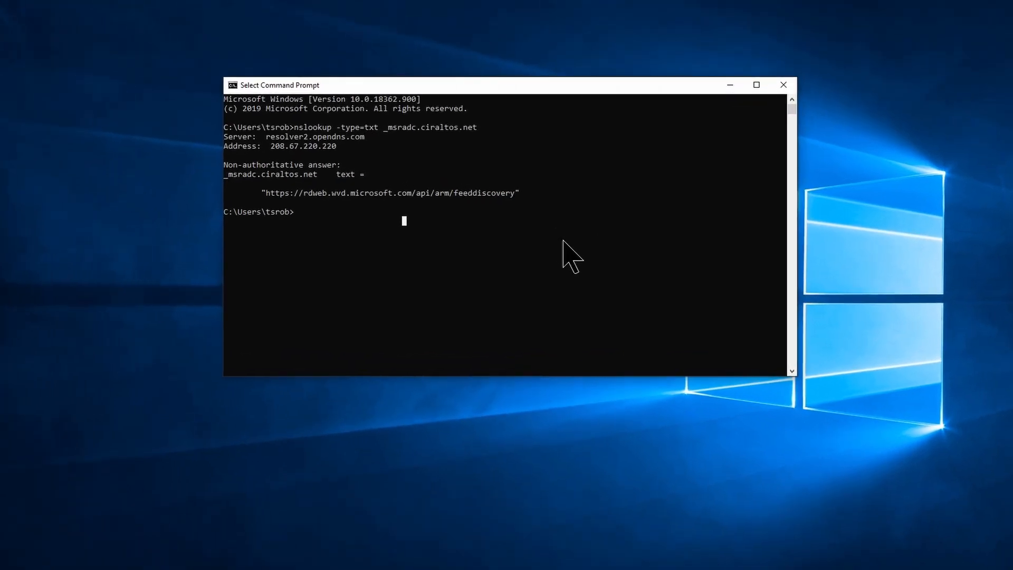
Repeat the TXT lookup for _msradc.ciraltos.com, correcting the typed domain ending.
left_click_drag(278, 84, 246, 56)
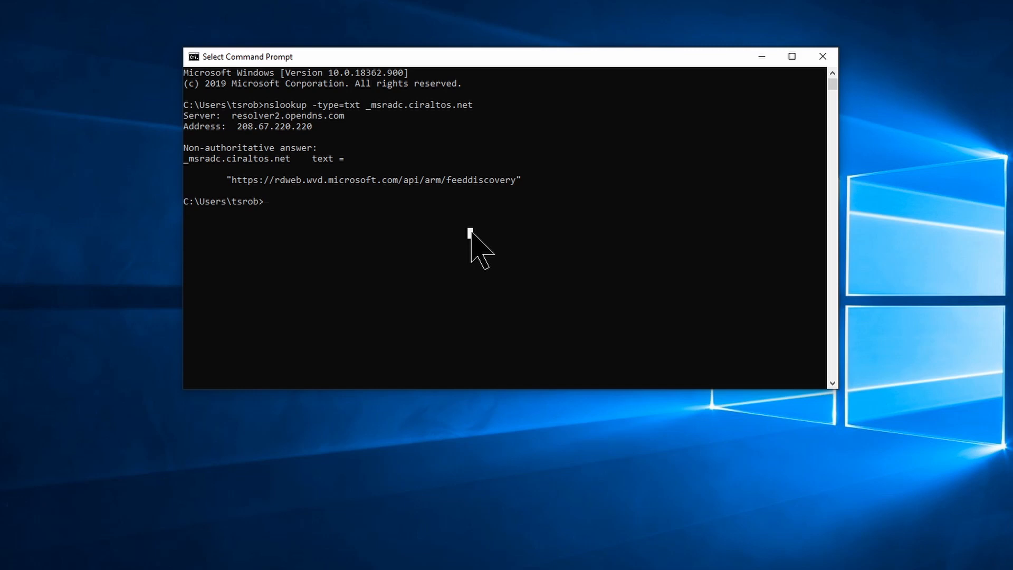
type("nslookup -type=txt _msradc.ciraltos.n")
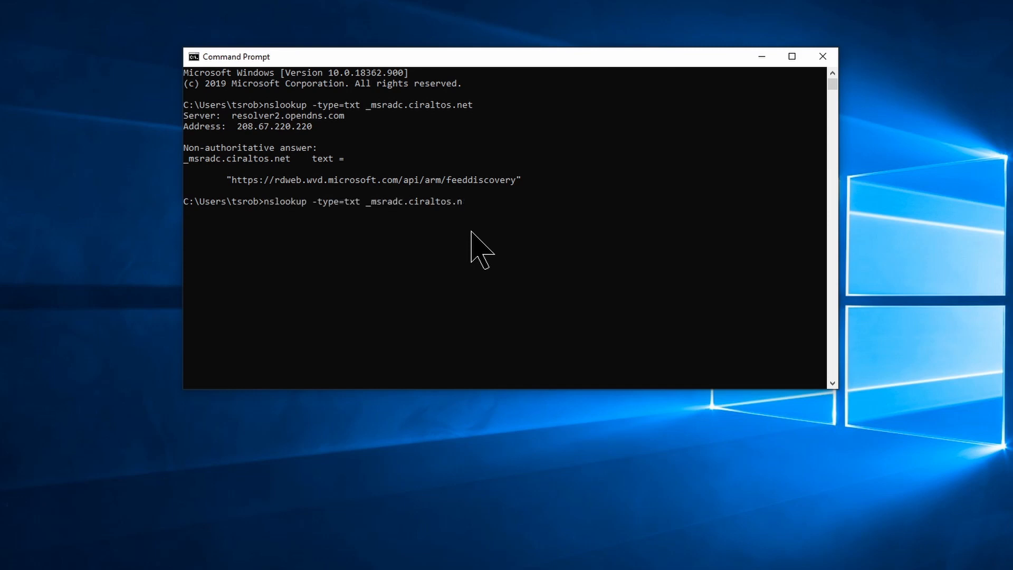
key("Backspace")
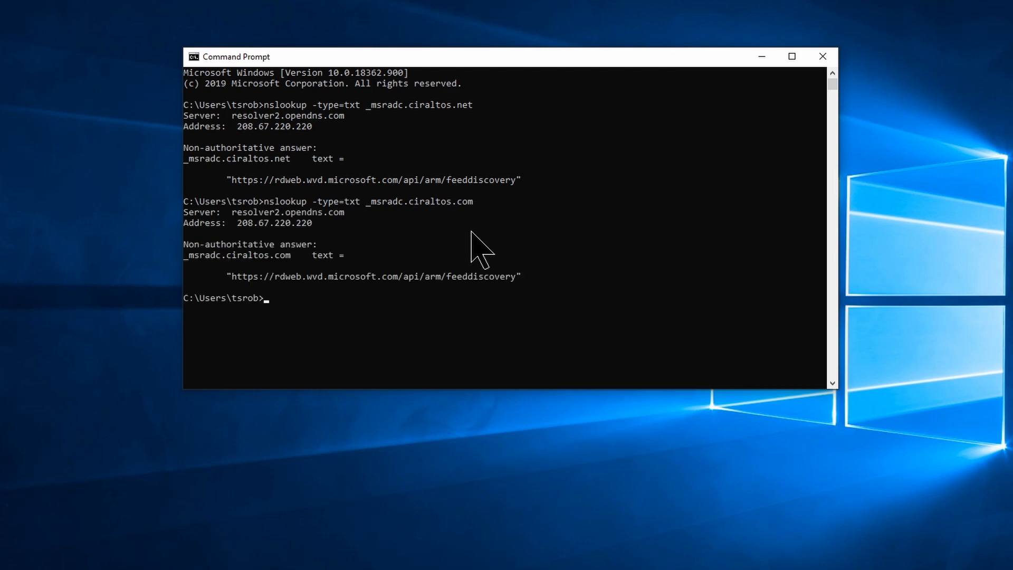
mouse_move(494, 142)
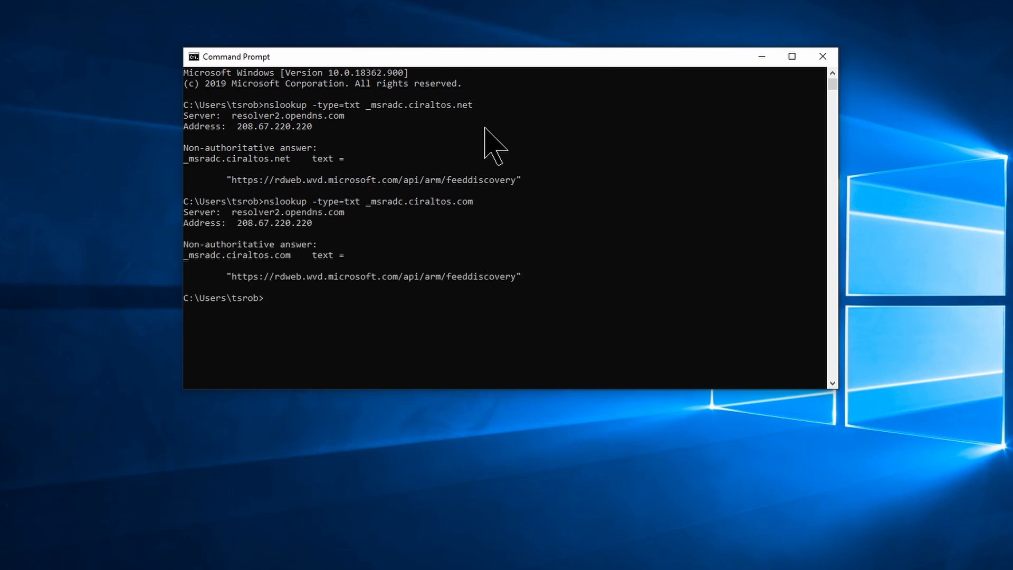
mouse_move(439, 136)
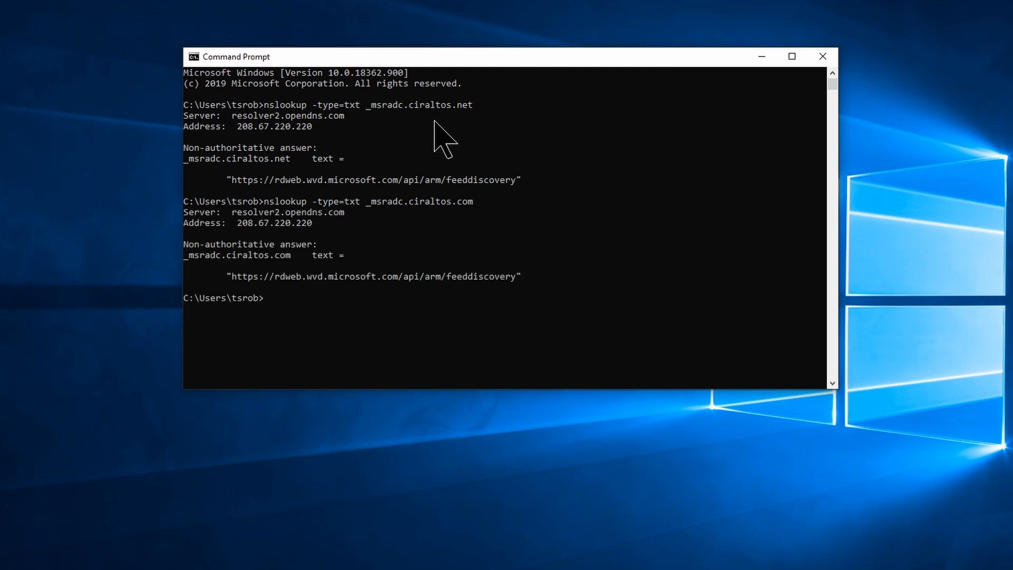
mouse_move(472, 235)
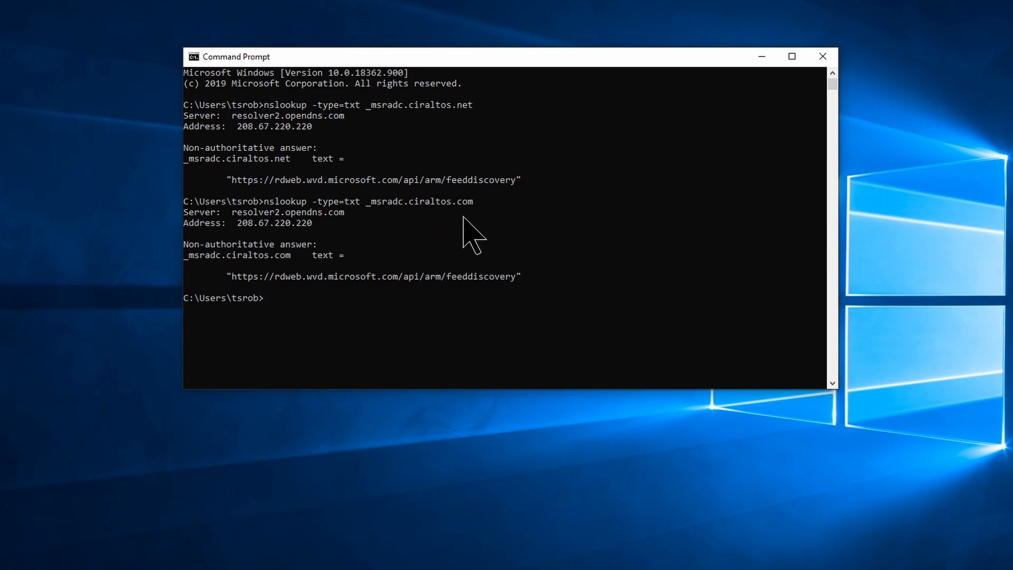
mouse_move(568, 229)
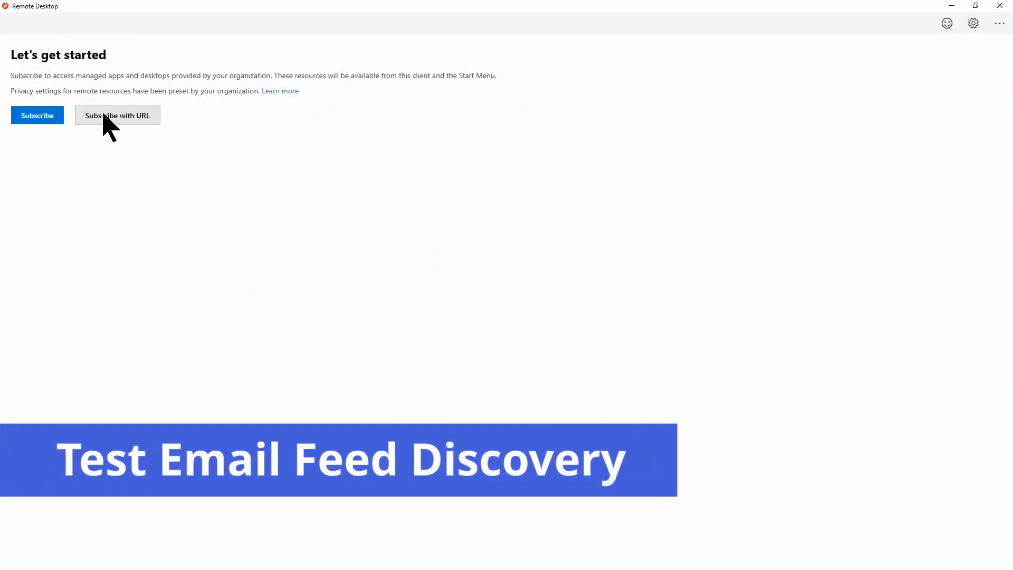
left_click(117, 115)
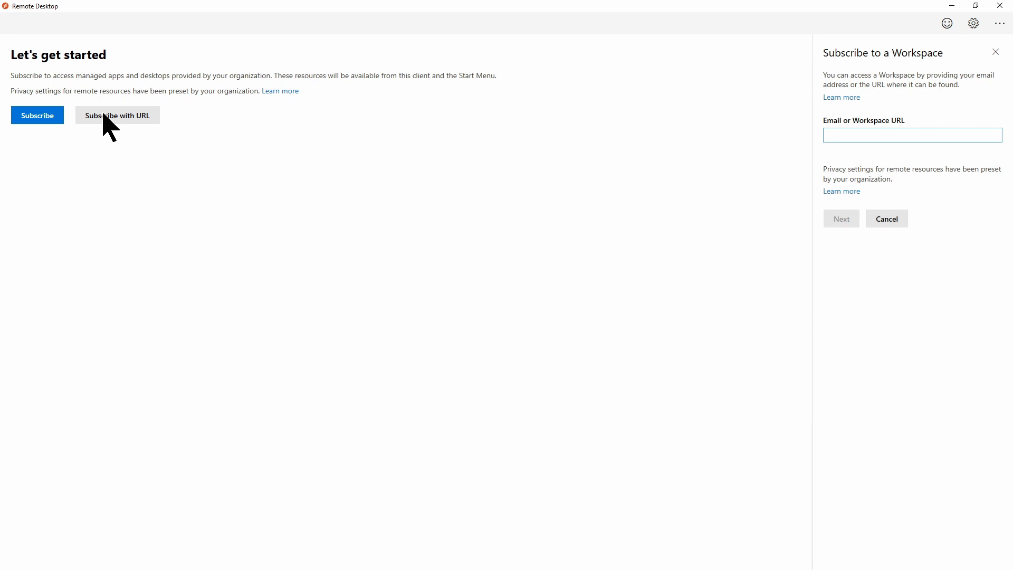
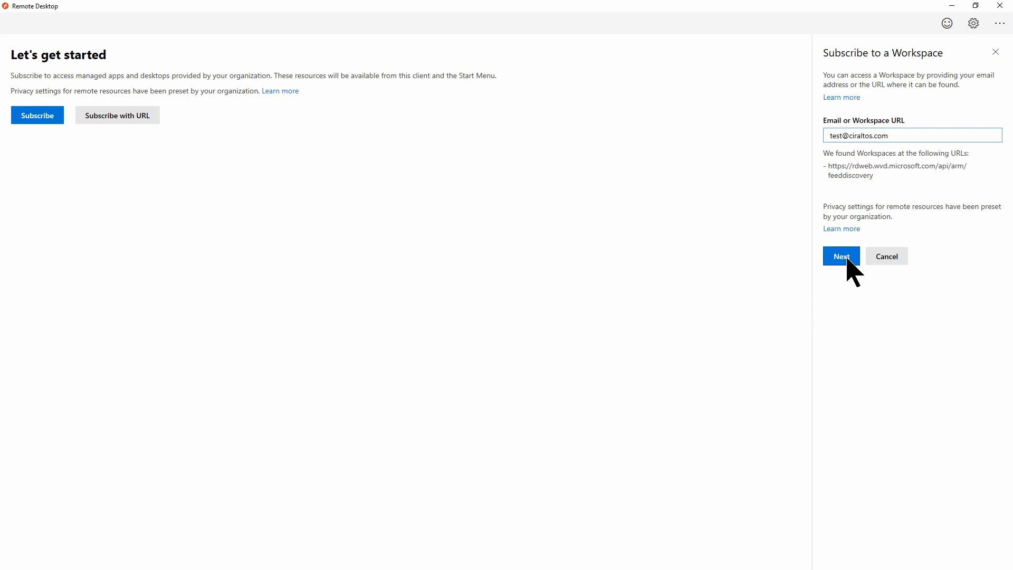
left_click(841, 255)
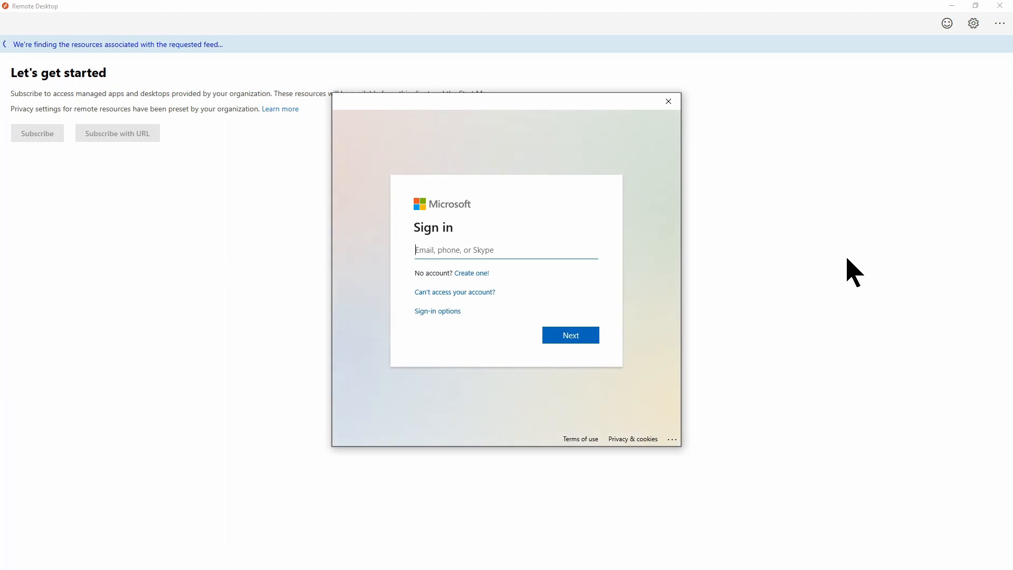
Sign in with the account and password, confirming stay-signed-in so WVD-Workspace loads.
left_click(569, 335)
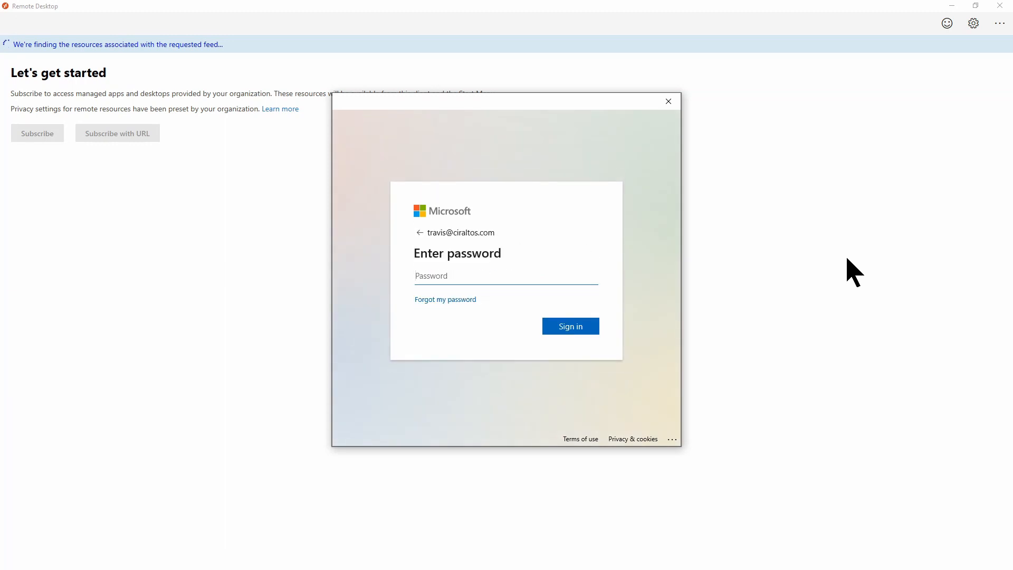
left_click(569, 326)
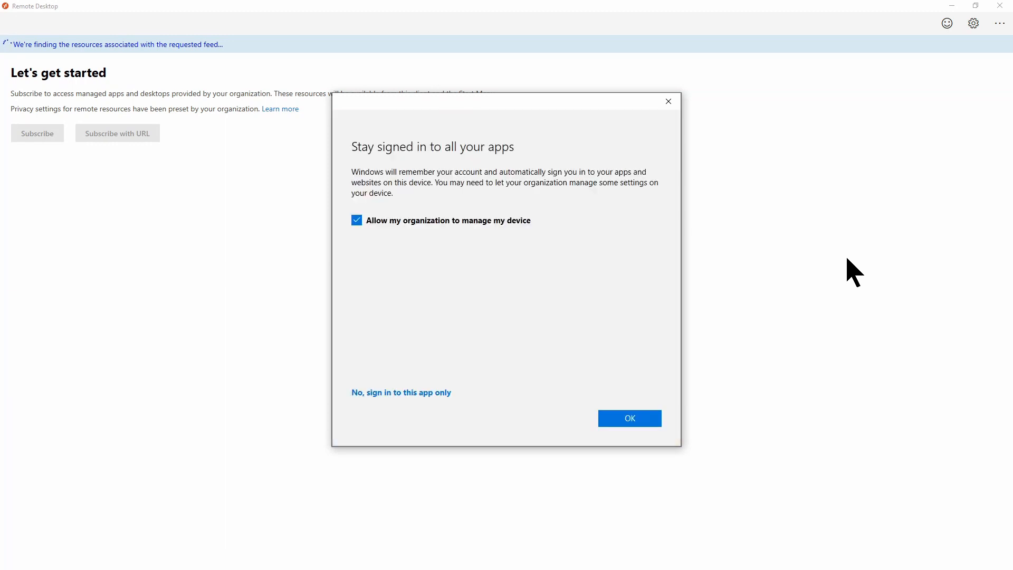
left_click(355, 219)
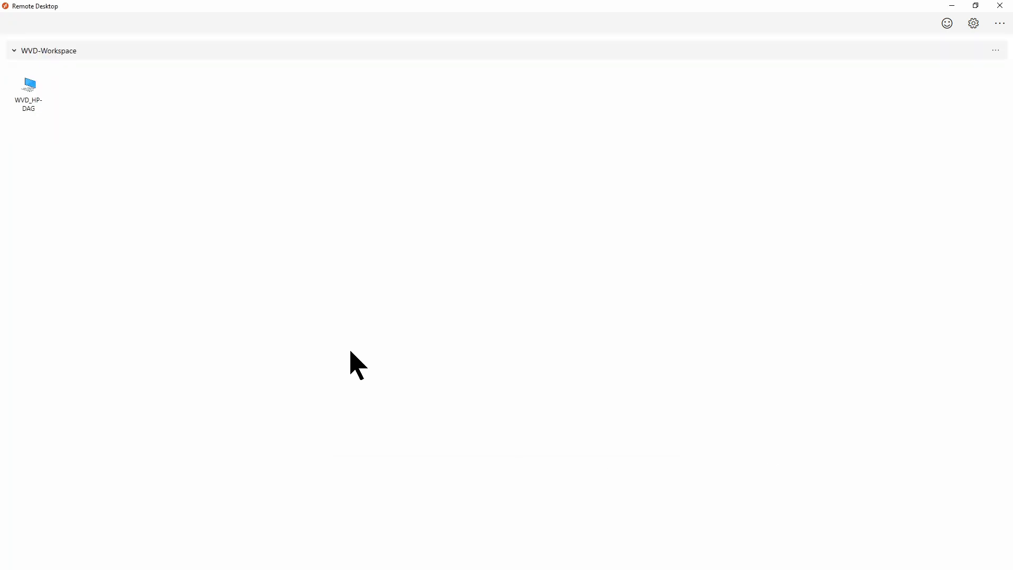
mouse_move(328, 275)
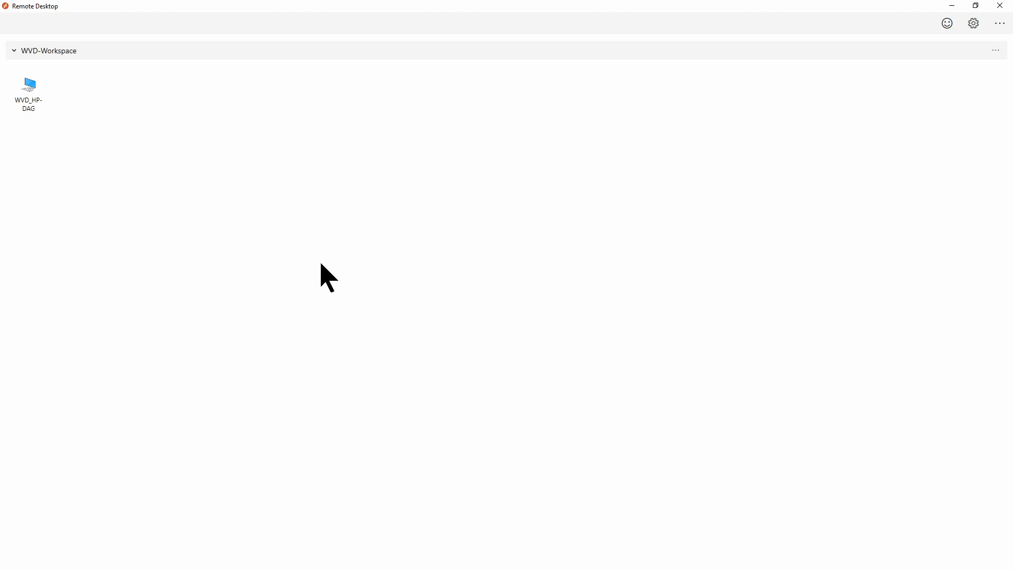